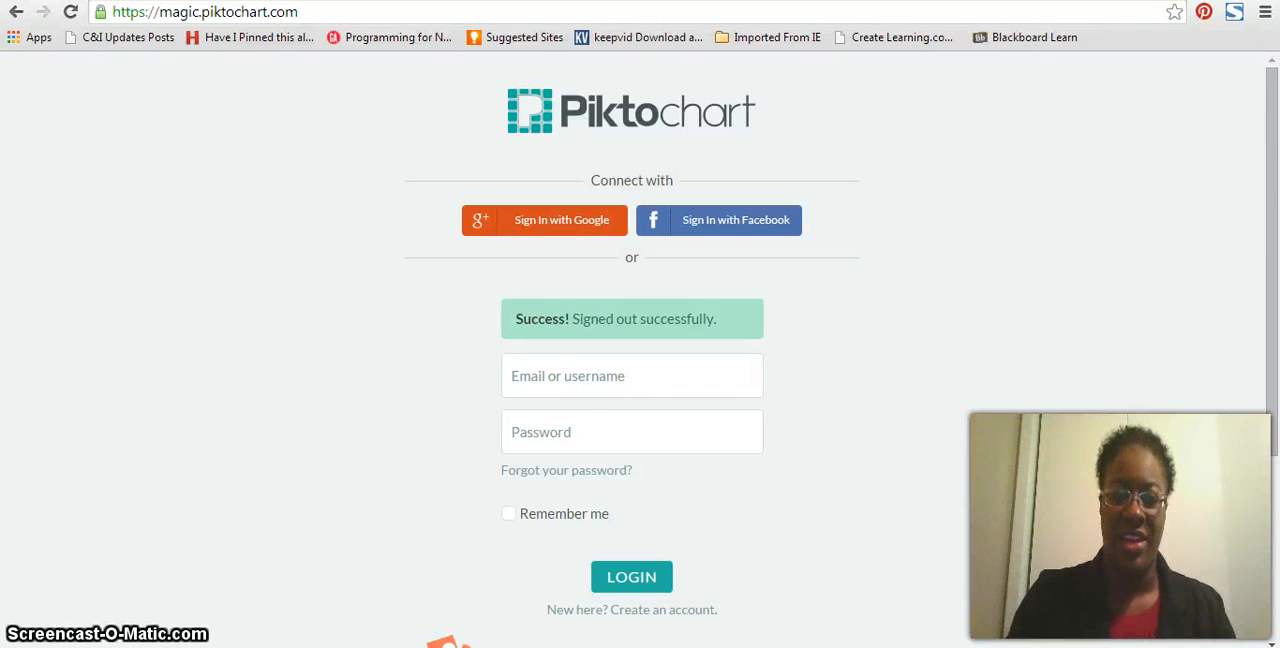
pyautogui.moveTo(510, 448)
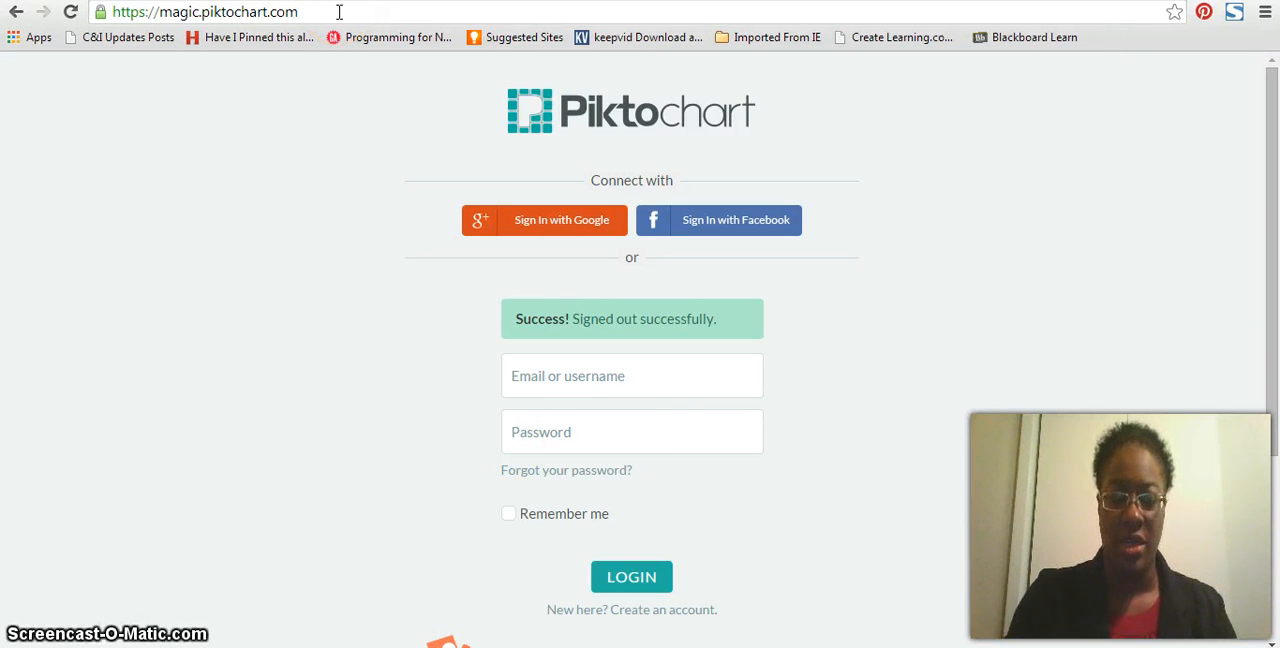
pyautogui.moveTo(738, 120)
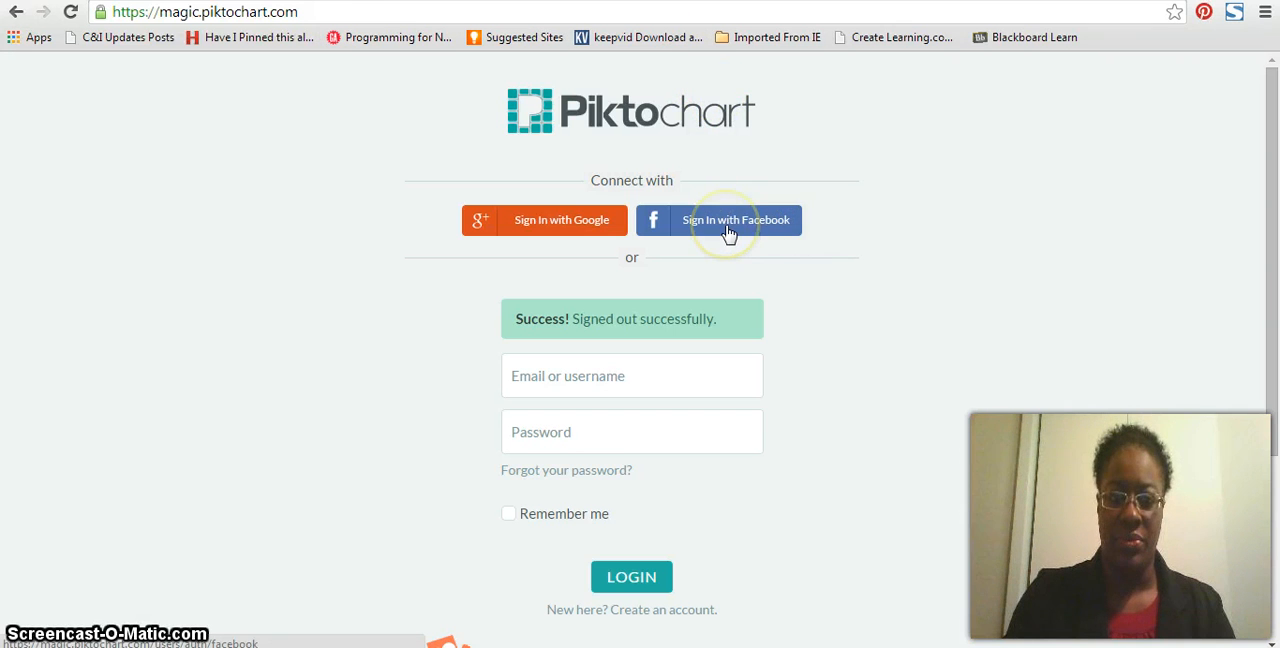
# Sign in to Piktochart using the Facebook account
pyautogui.click(728, 220)
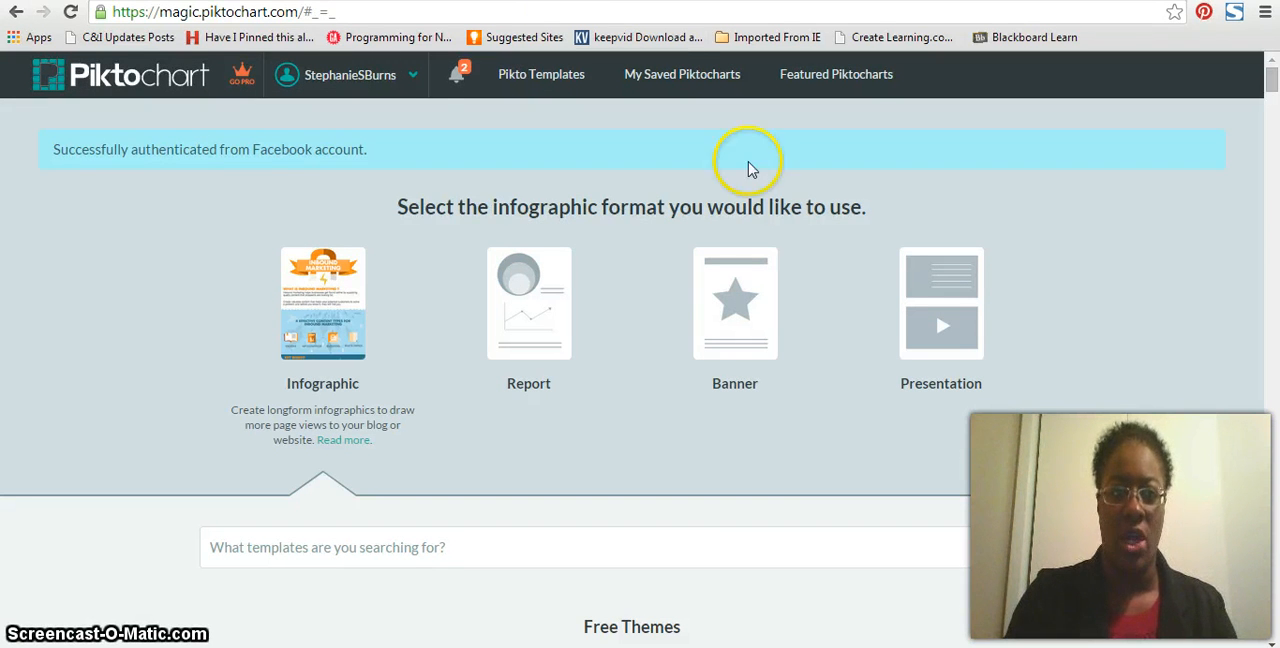
# Browse the free themes and start a new infographic from the Movember template
pyautogui.click(430, 75)
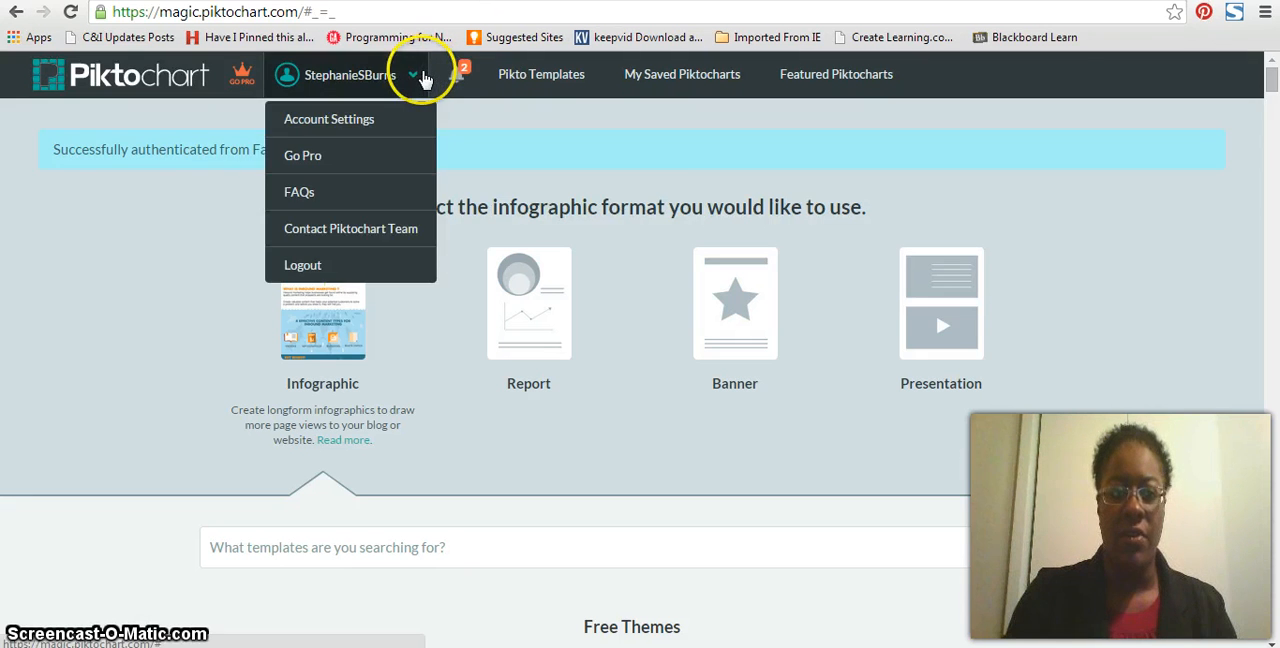
pyautogui.click(810, 230)
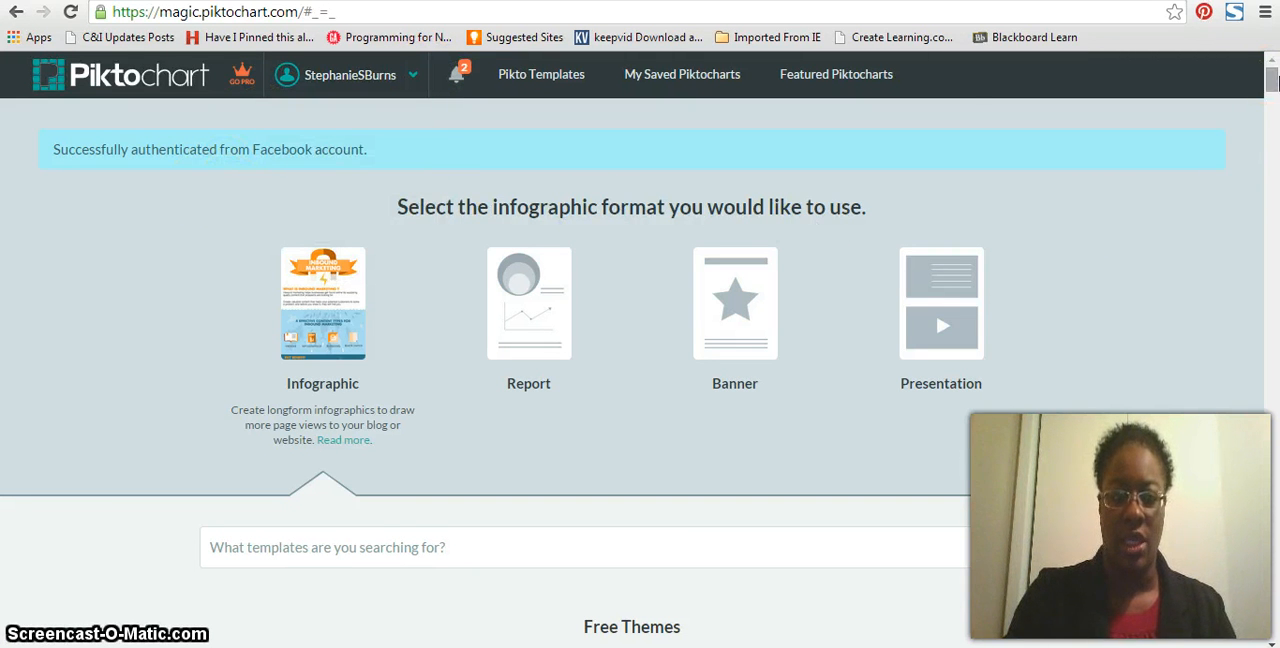
pyautogui.scroll(-3)
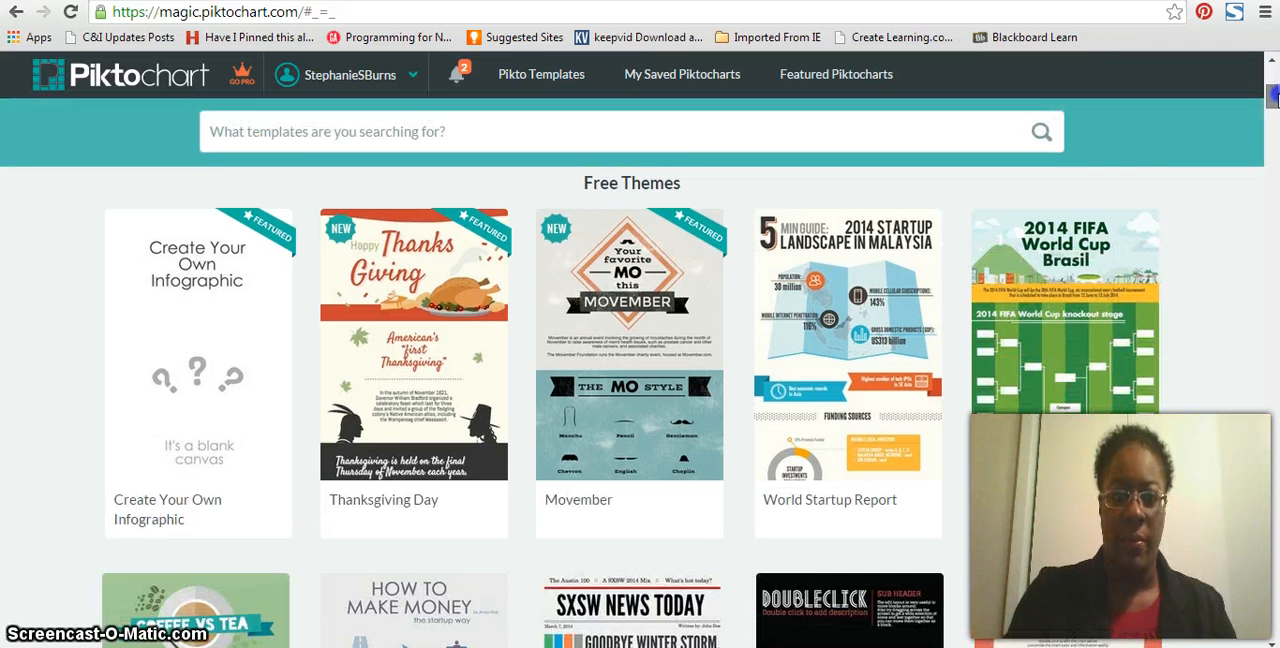
pyautogui.scroll(-3)
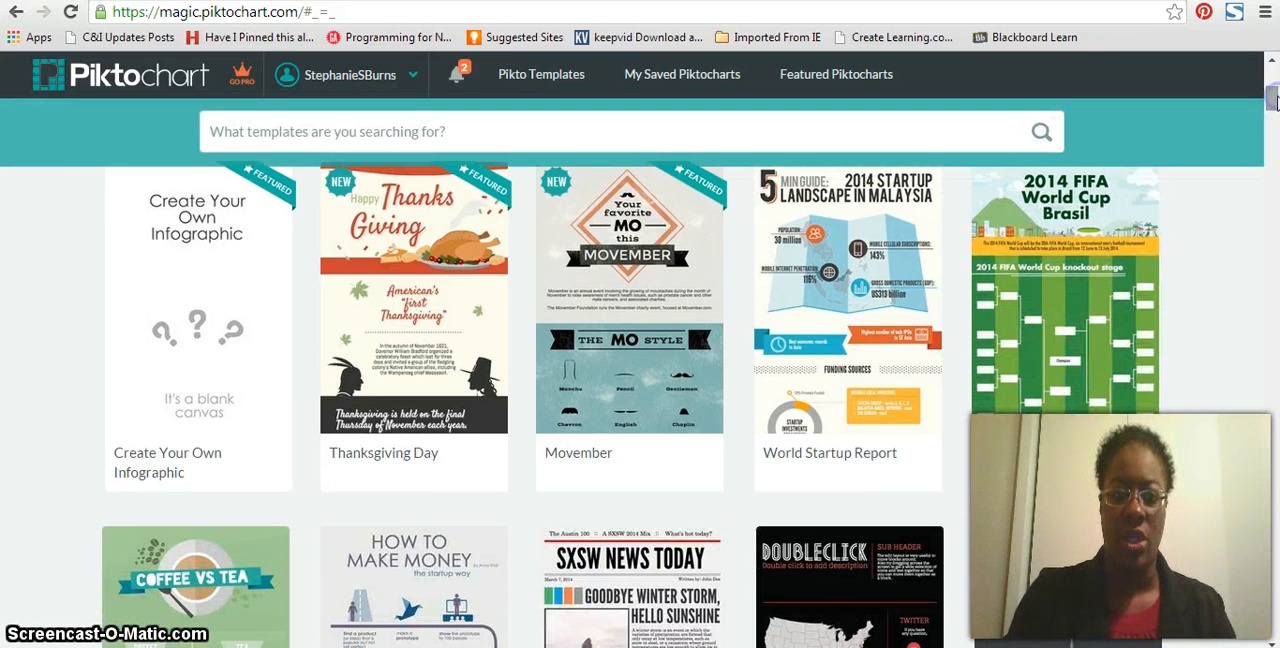
pyautogui.scroll(-3)
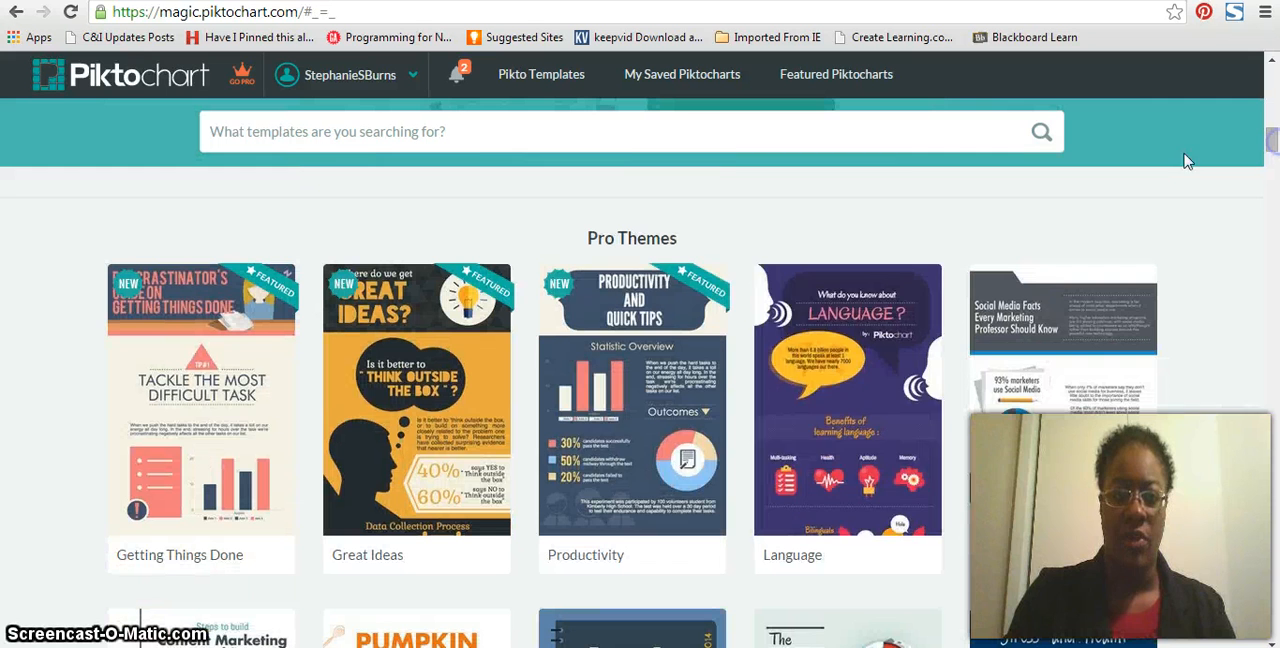
pyautogui.moveTo(876, 380)
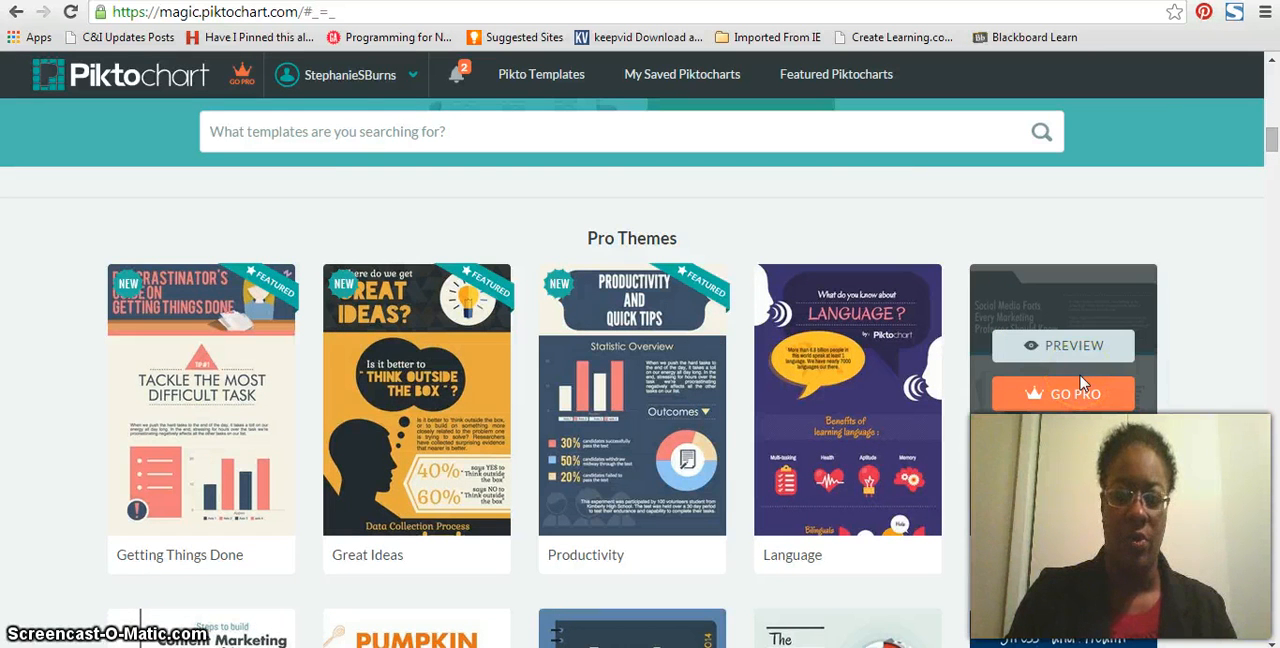
pyautogui.scroll(-3)
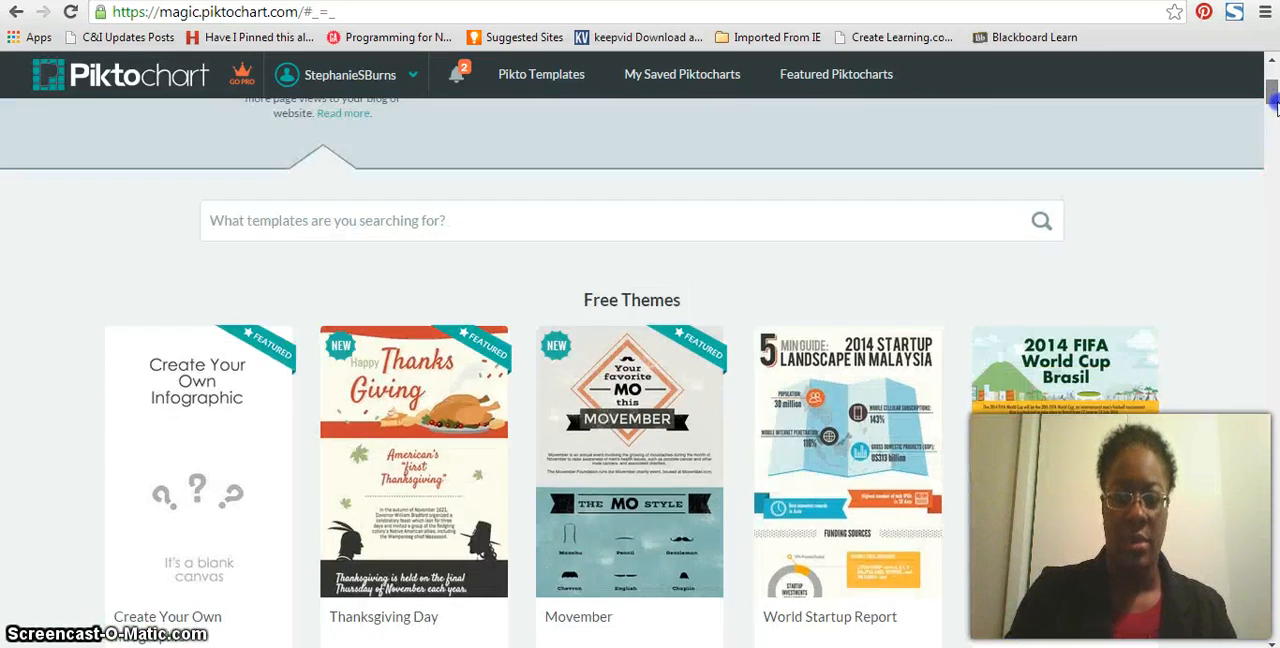
pyautogui.scroll(-3)
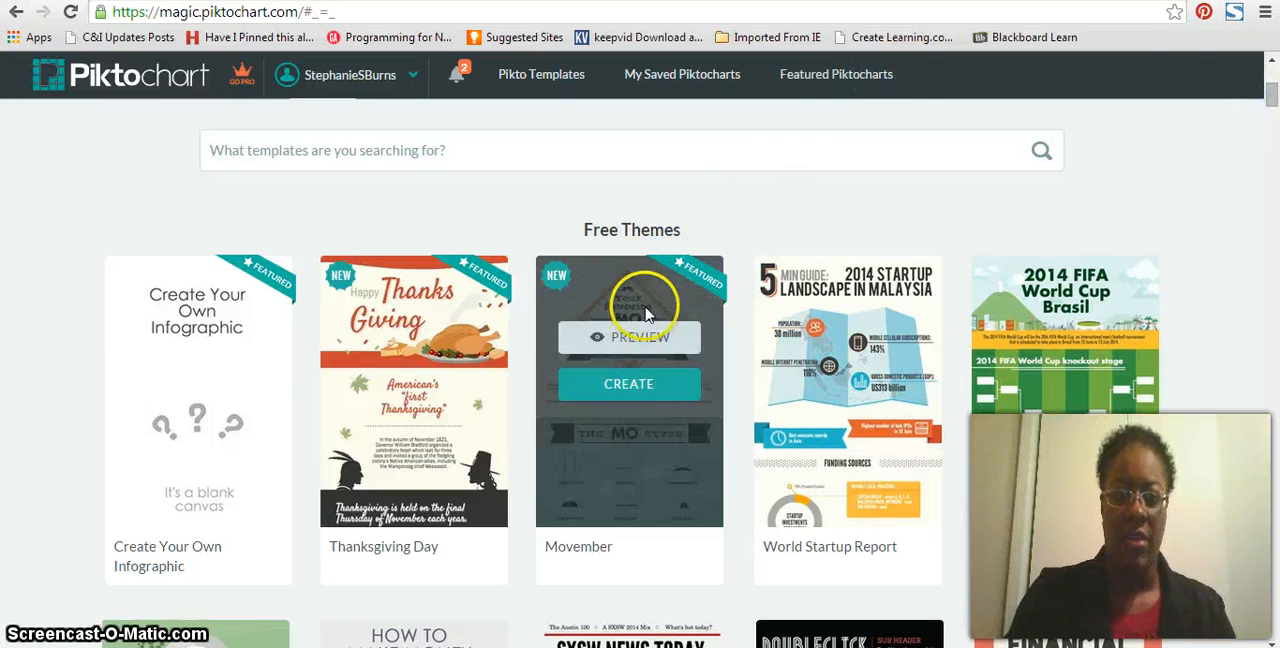
pyautogui.click(628, 384)
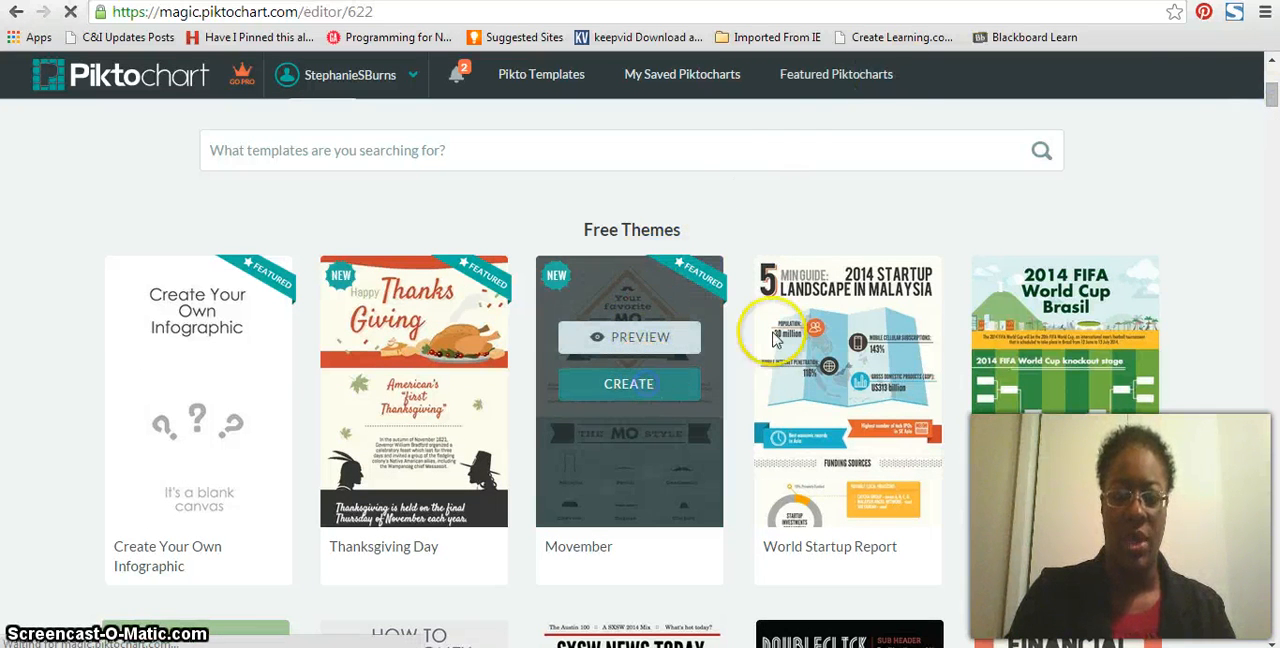
# Make the MO heading text blue
pyautogui.click(628, 384)
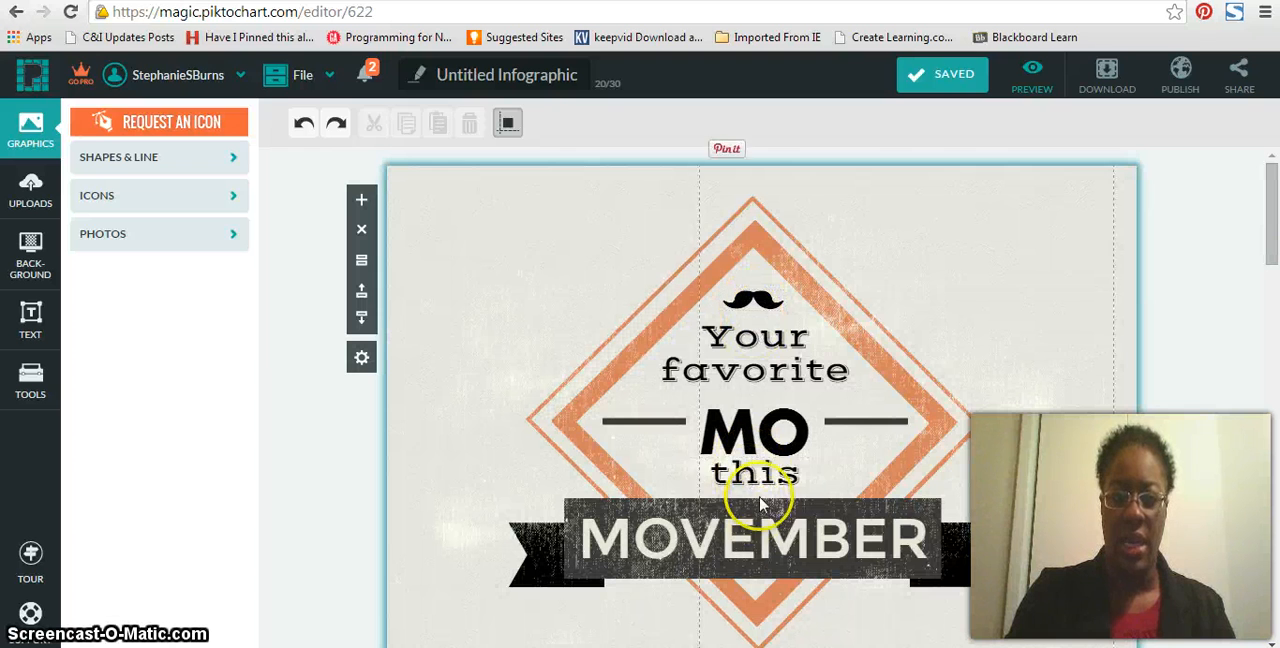
pyautogui.click(754, 432)
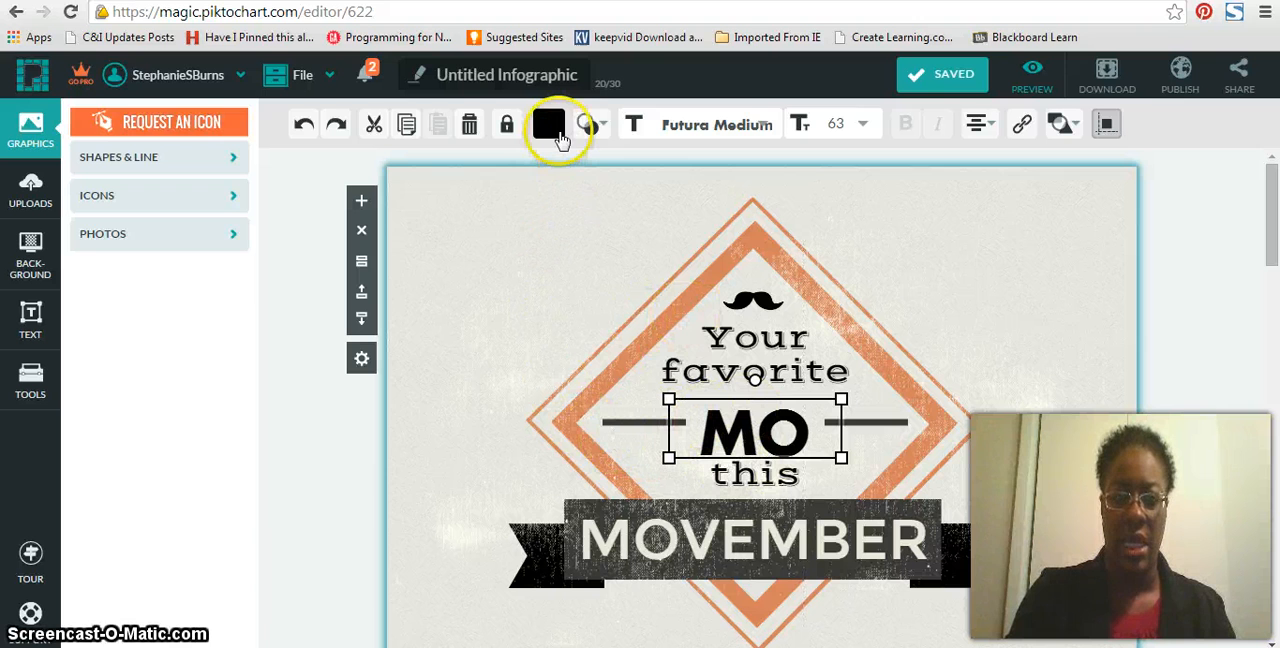
pyautogui.click(548, 123)
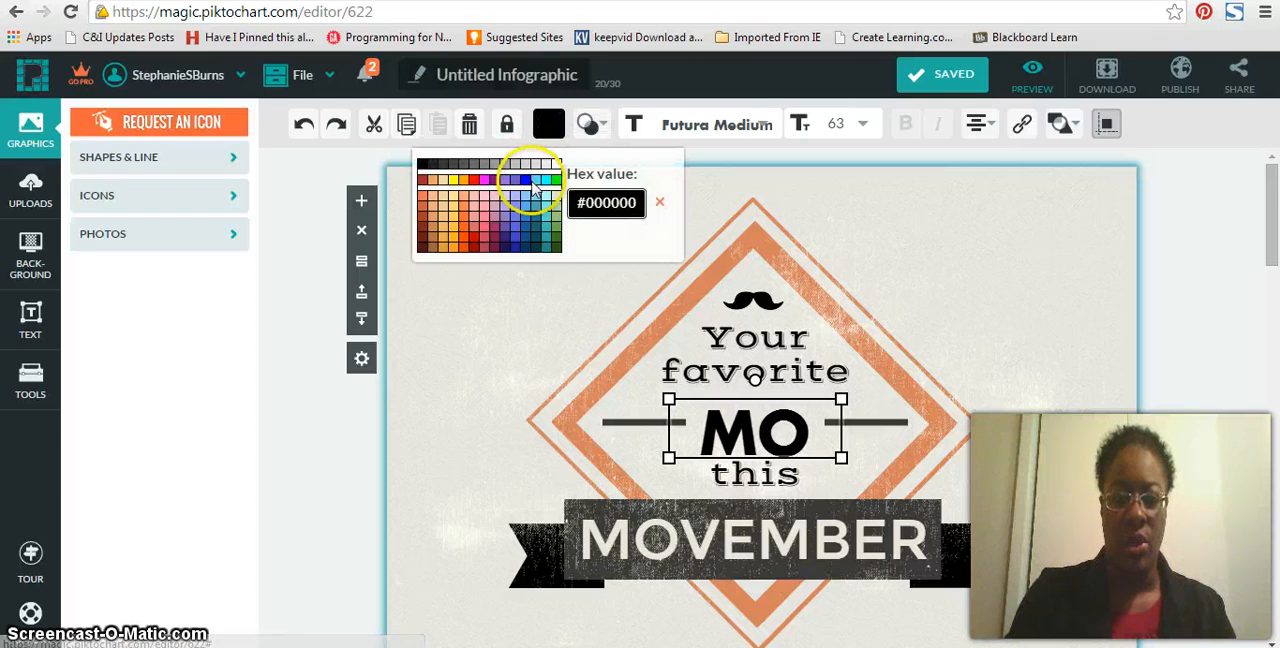
pyautogui.click(528, 182)
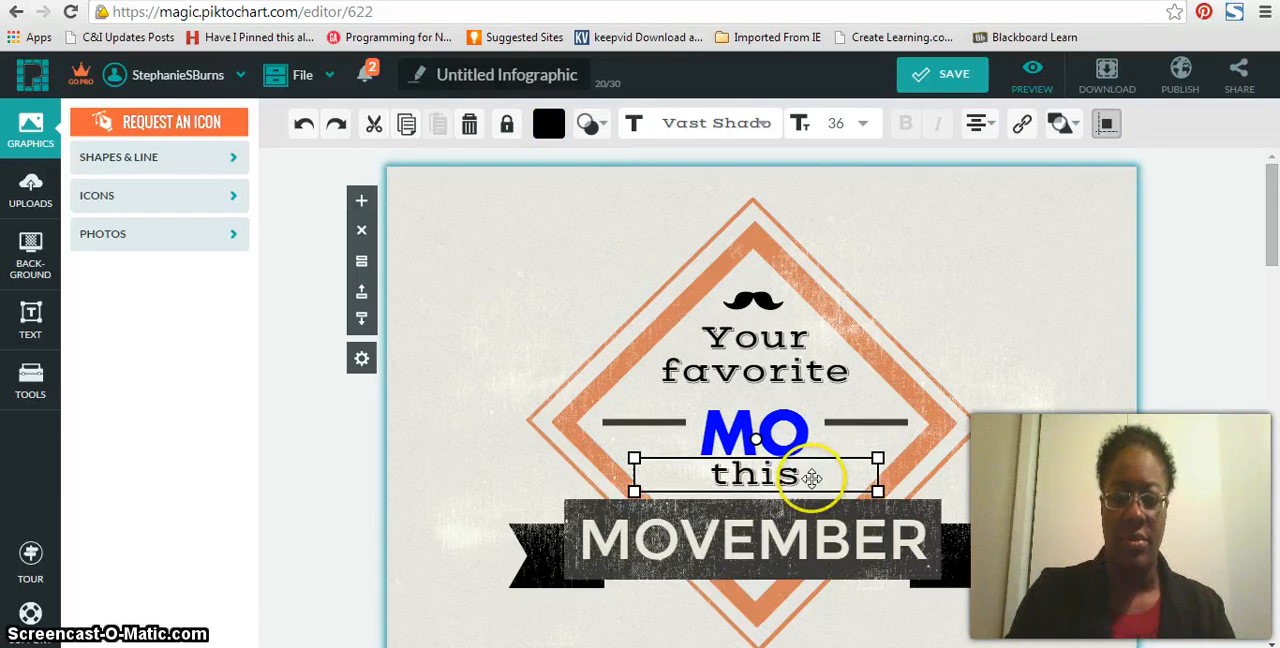
# Delete the word 'this' and retype the MOVEMBER banner as Thanksgiving
pyautogui.click(469, 123)
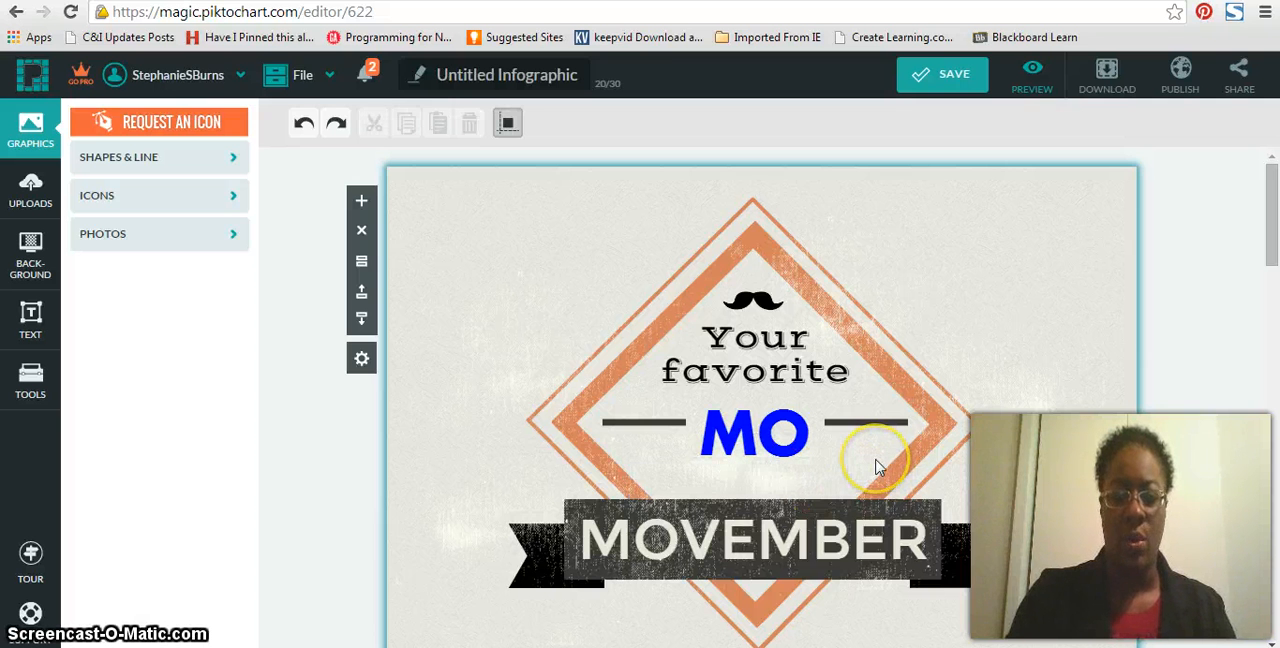
pyautogui.click(792, 542)
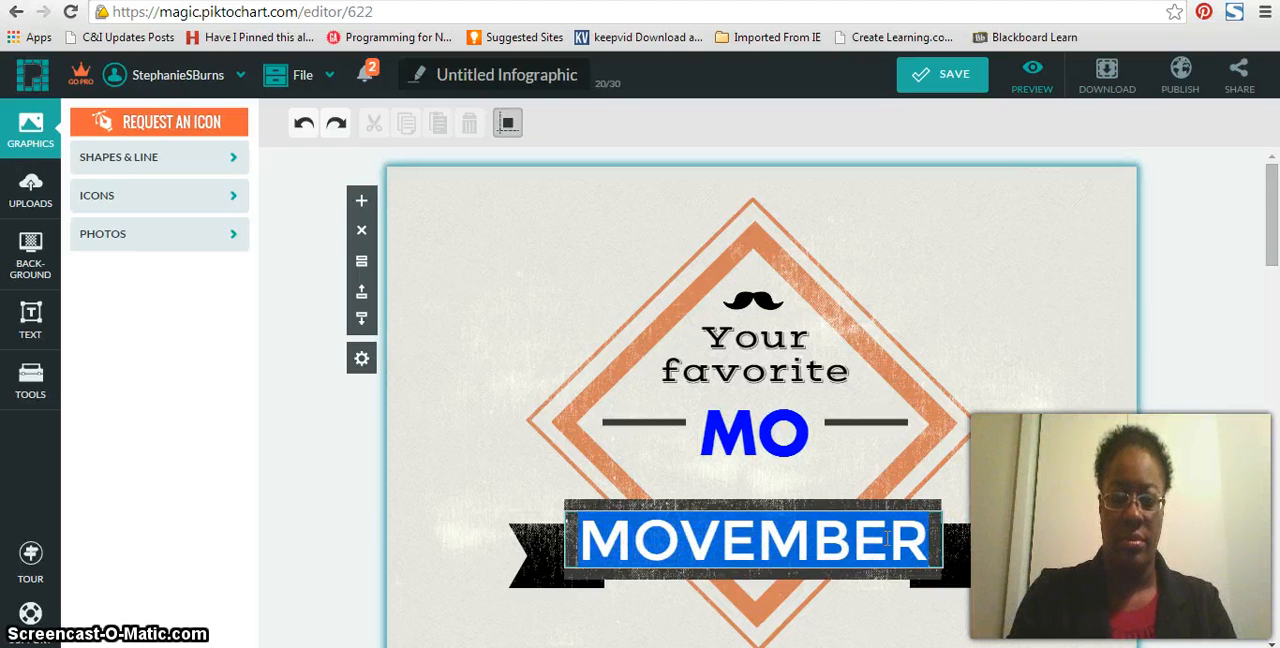
pyautogui.write('Thanksgiving')
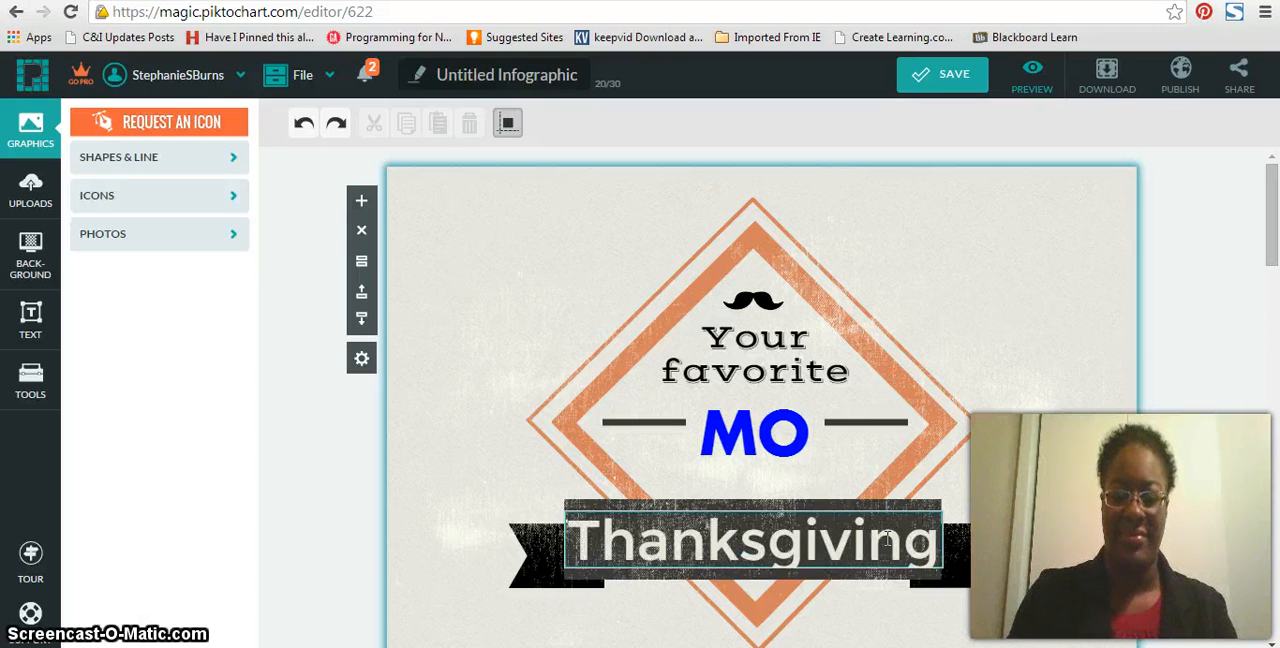
# Add a black star shape from the basic shapes collection to the cover
pyautogui.click(753, 548)
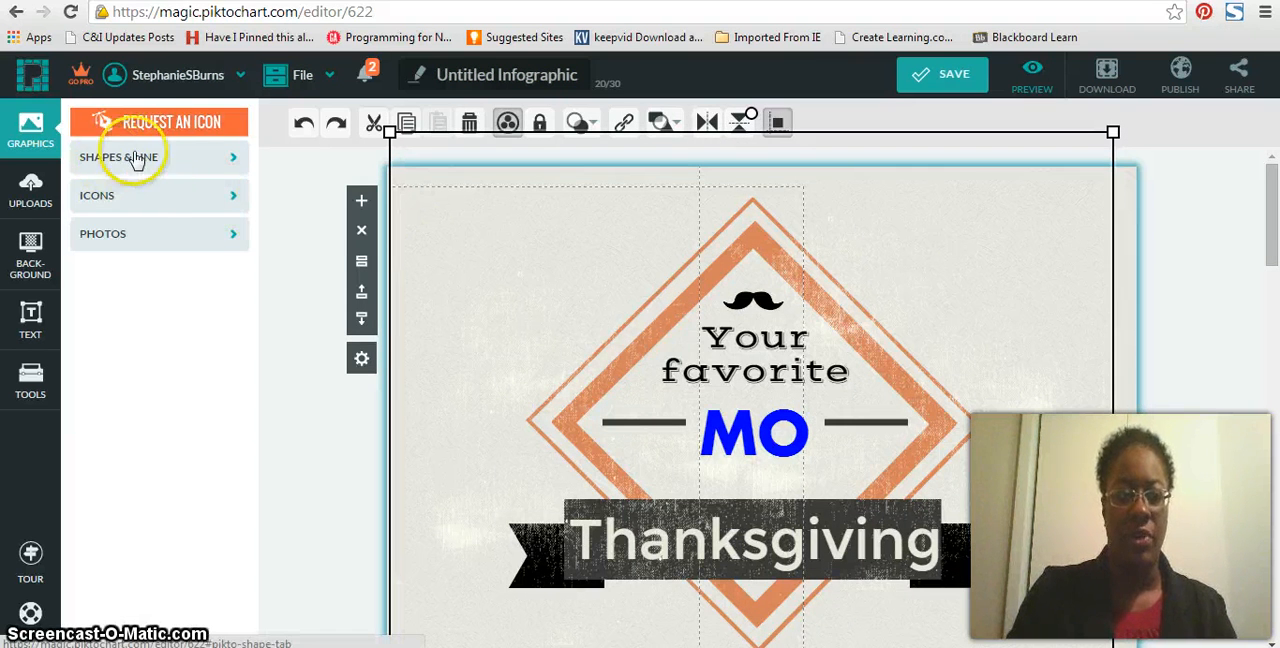
pyautogui.click(128, 157)
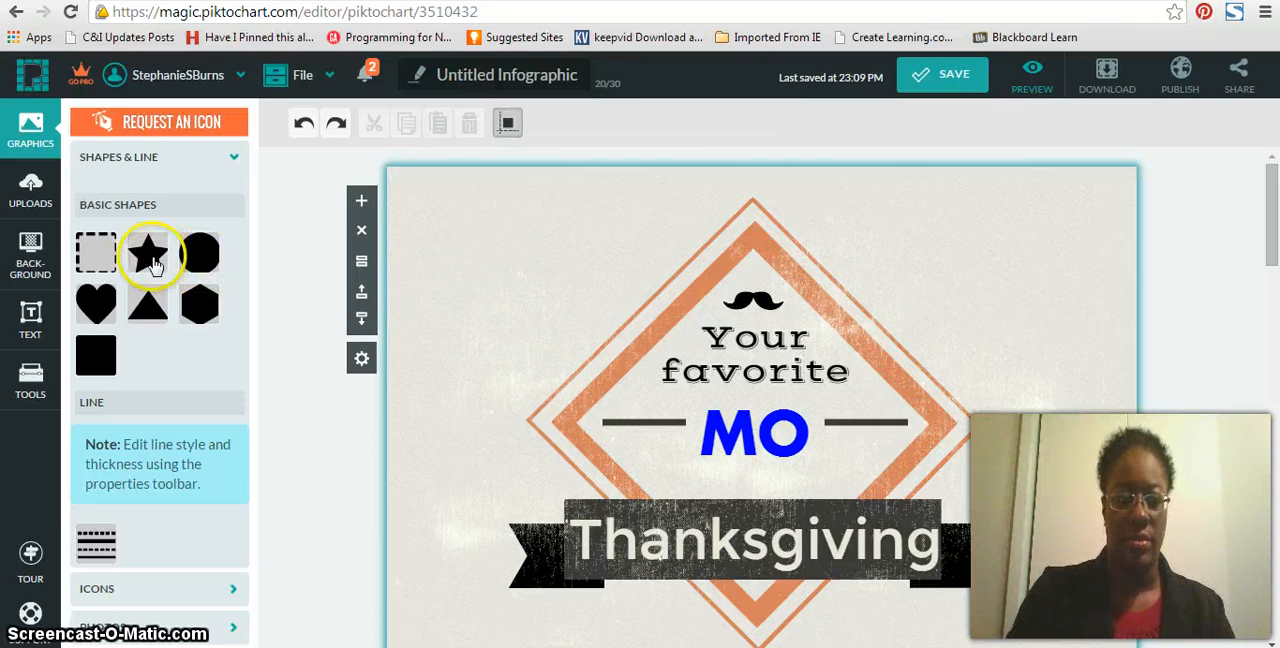
pyautogui.click(148, 253)
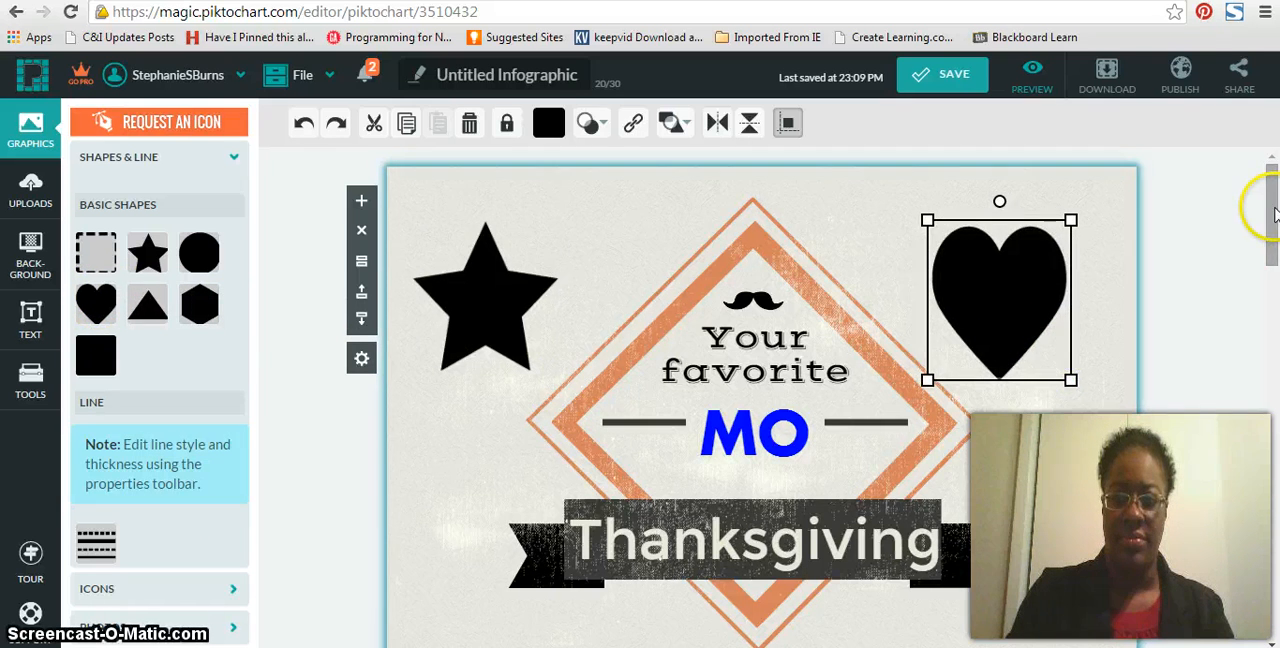
pyautogui.scroll(-3)
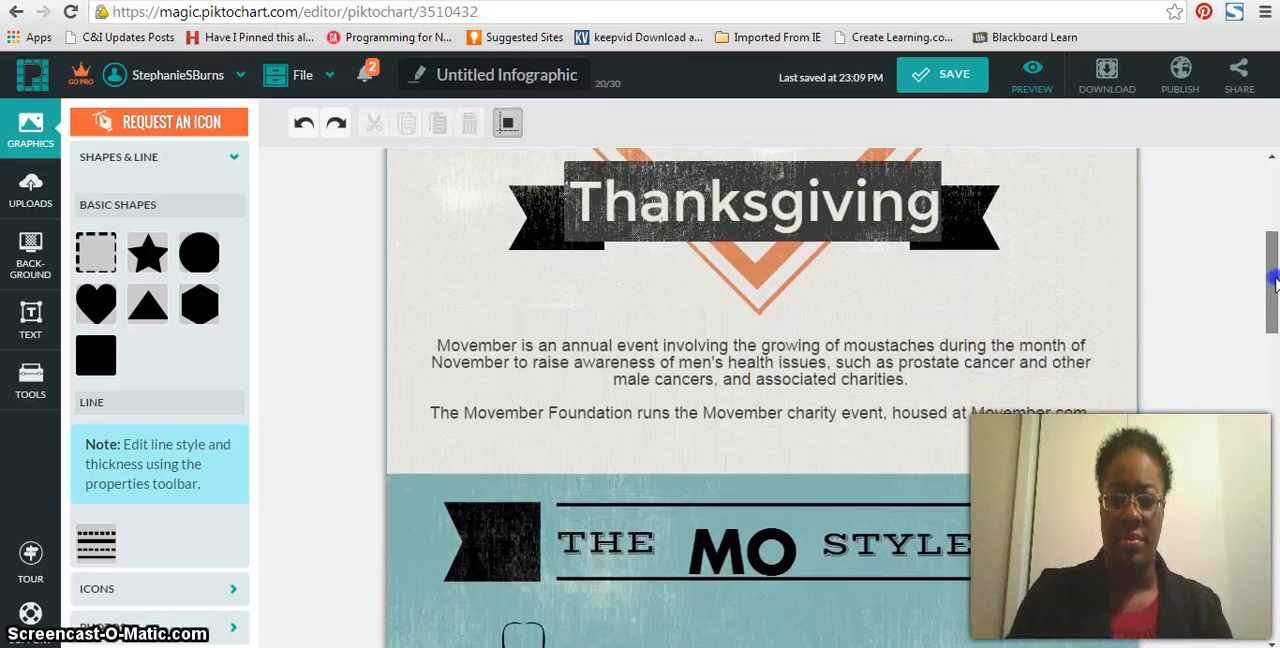
# Swap the Movember description paragraph for a line of placeholder text
pyautogui.scroll(-3)
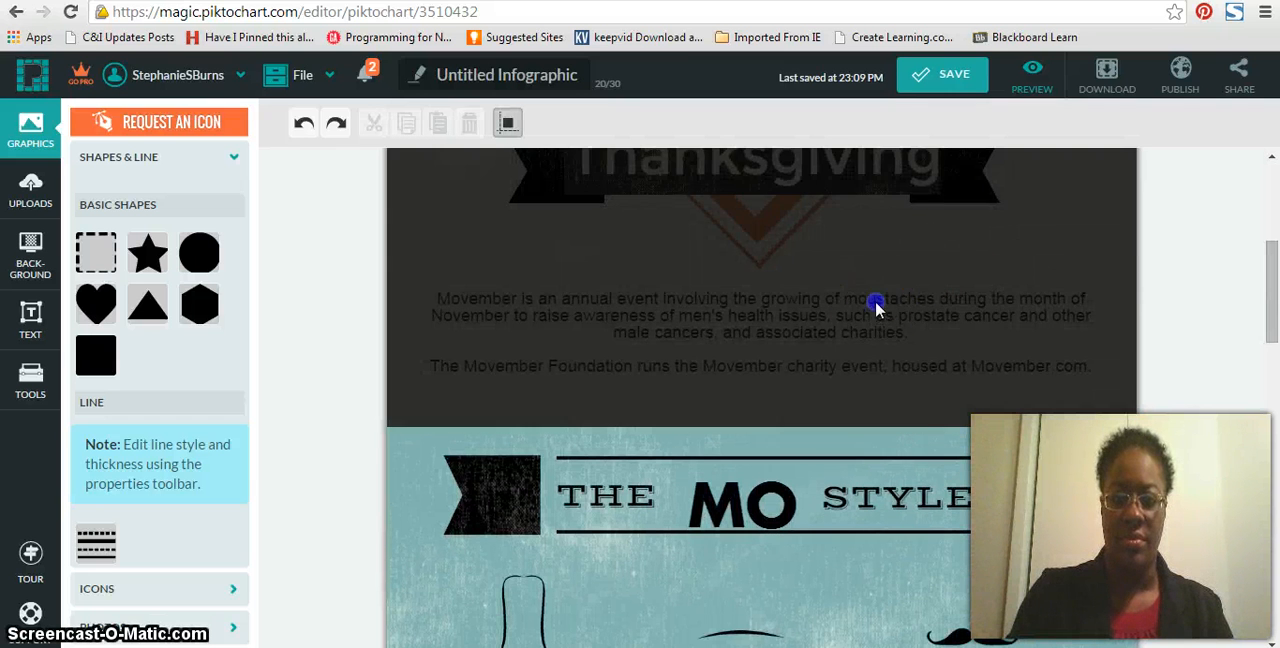
pyautogui.click(875, 307)
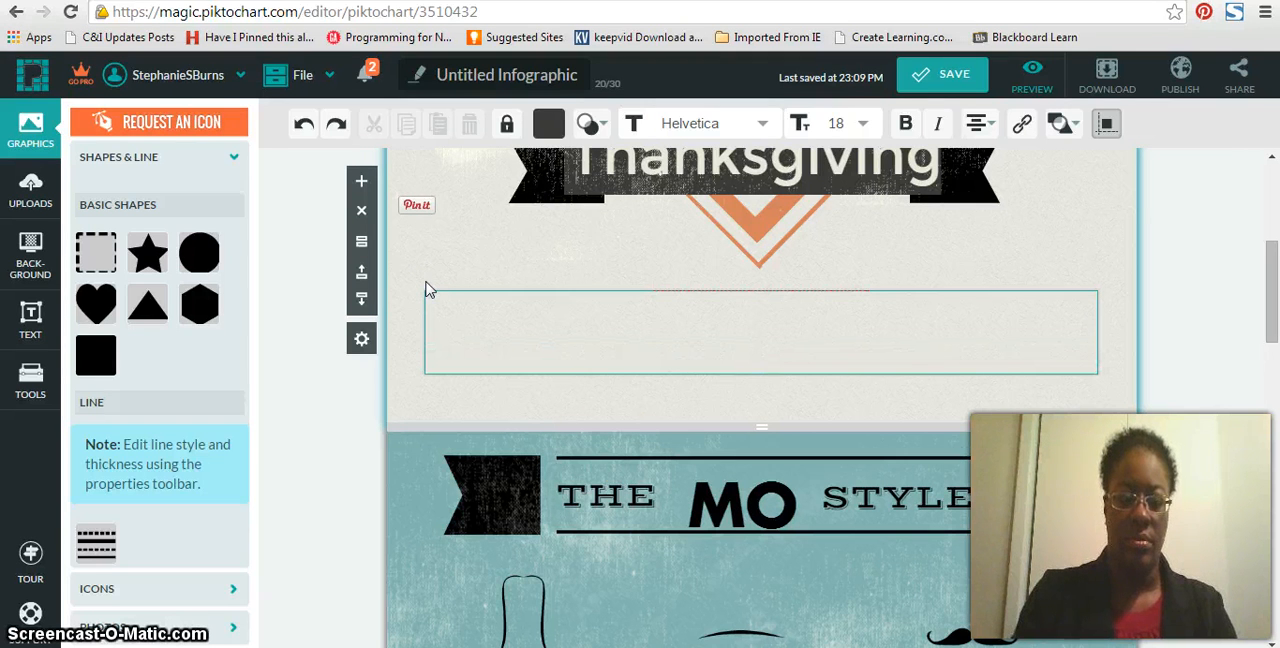
pyautogui.click(761, 343)
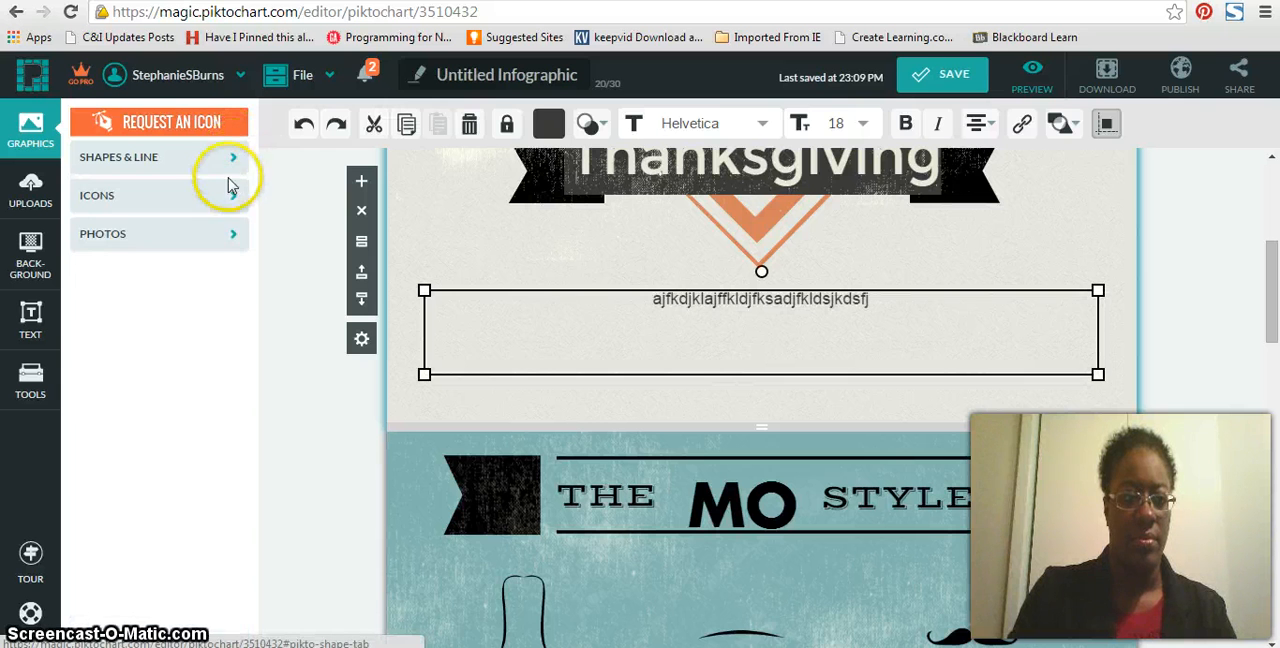
pyautogui.click(130, 195)
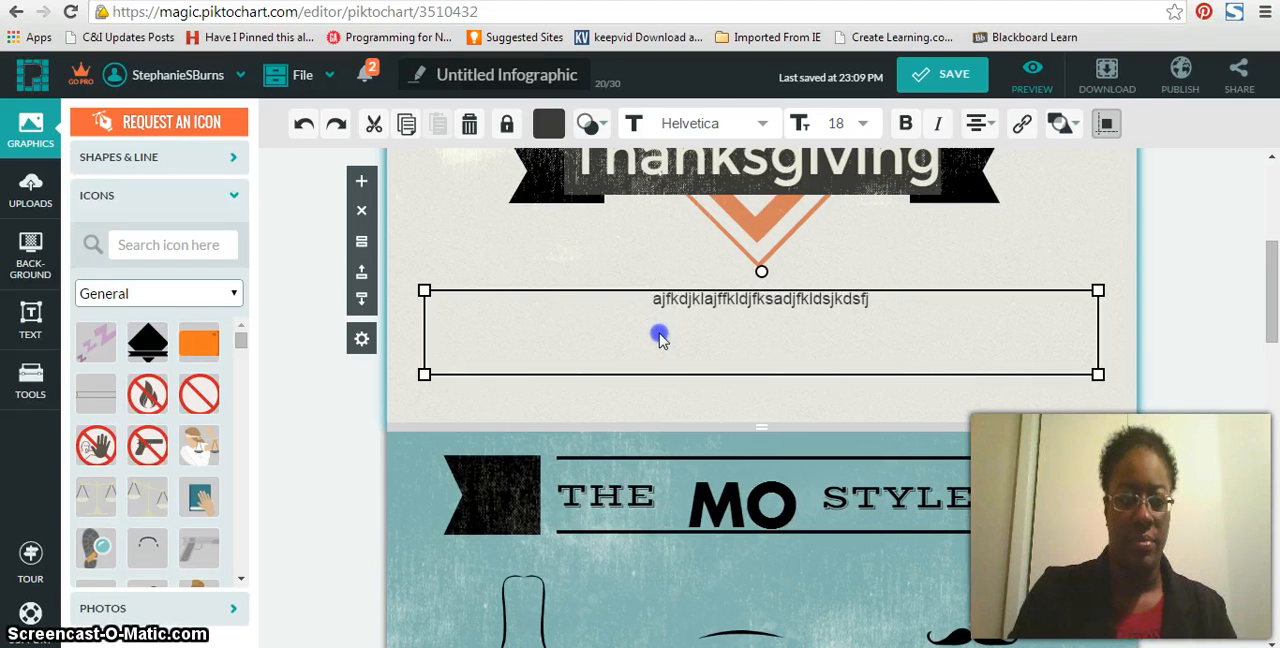
pyautogui.moveTo(199, 497)
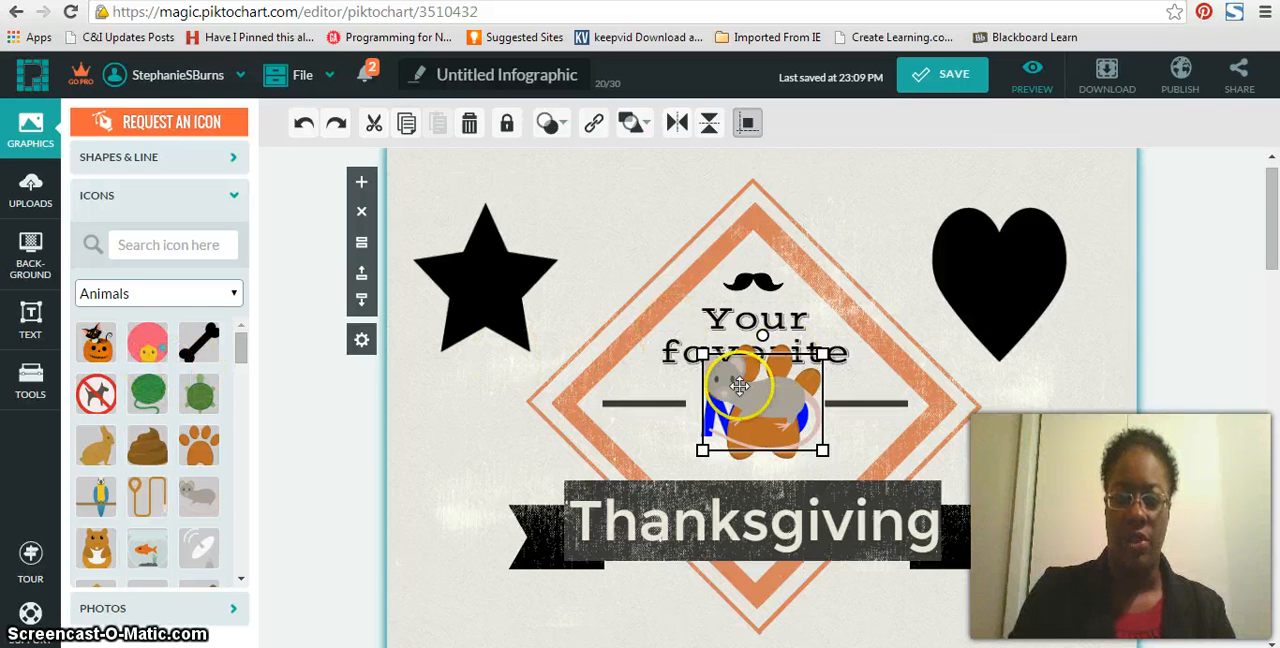
# Move the turkey icon onto the centre of the cover over MO
pyautogui.moveTo(740, 388); pyautogui.dragTo(475, 435)
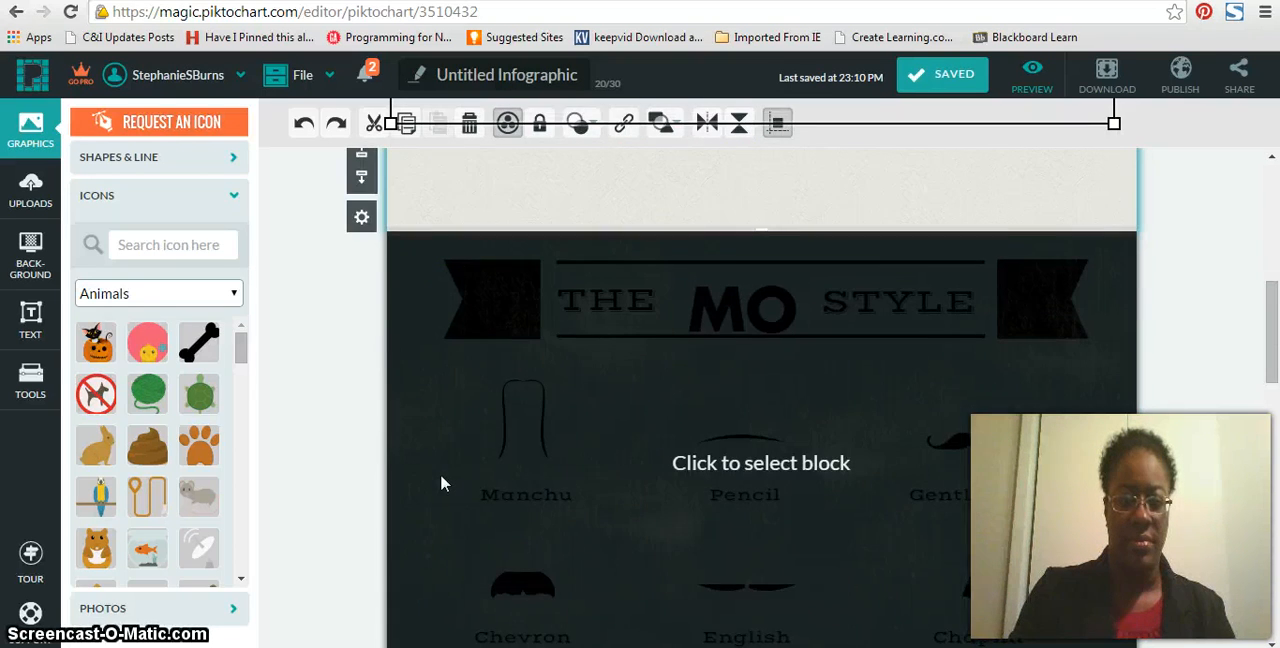
pyautogui.scroll(-3)
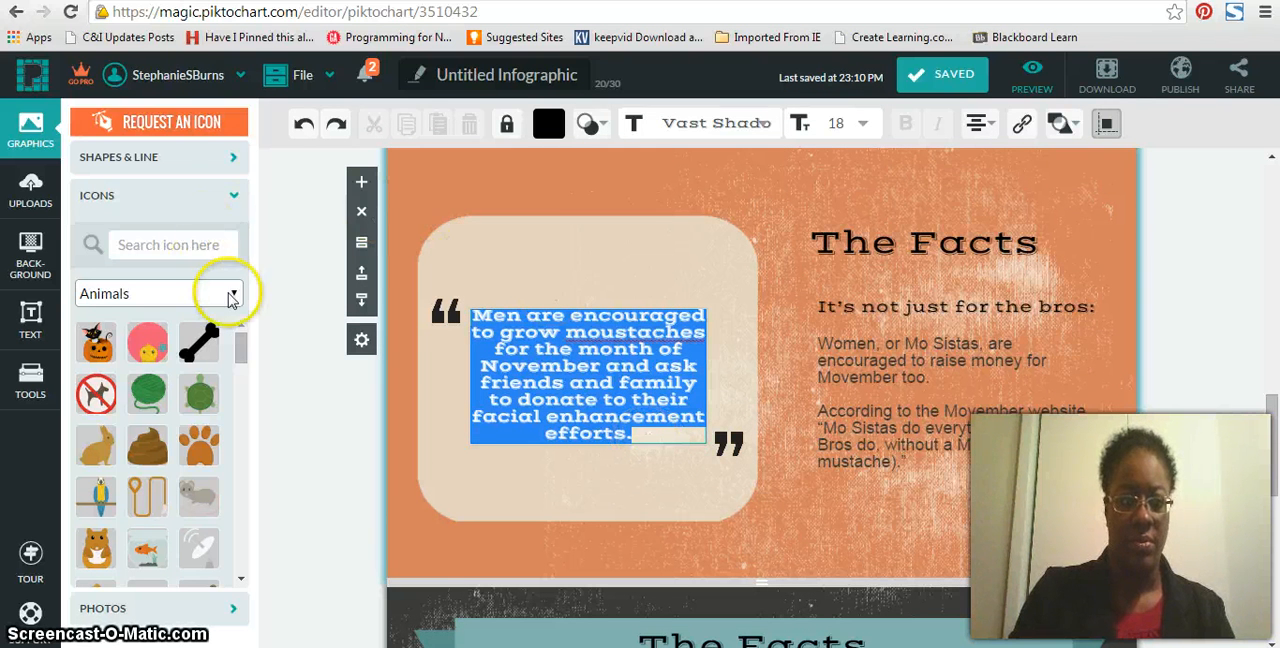
# Place the sunset scenery photo on The Facts quote card and stretch it to fill
pyautogui.click(231, 159)
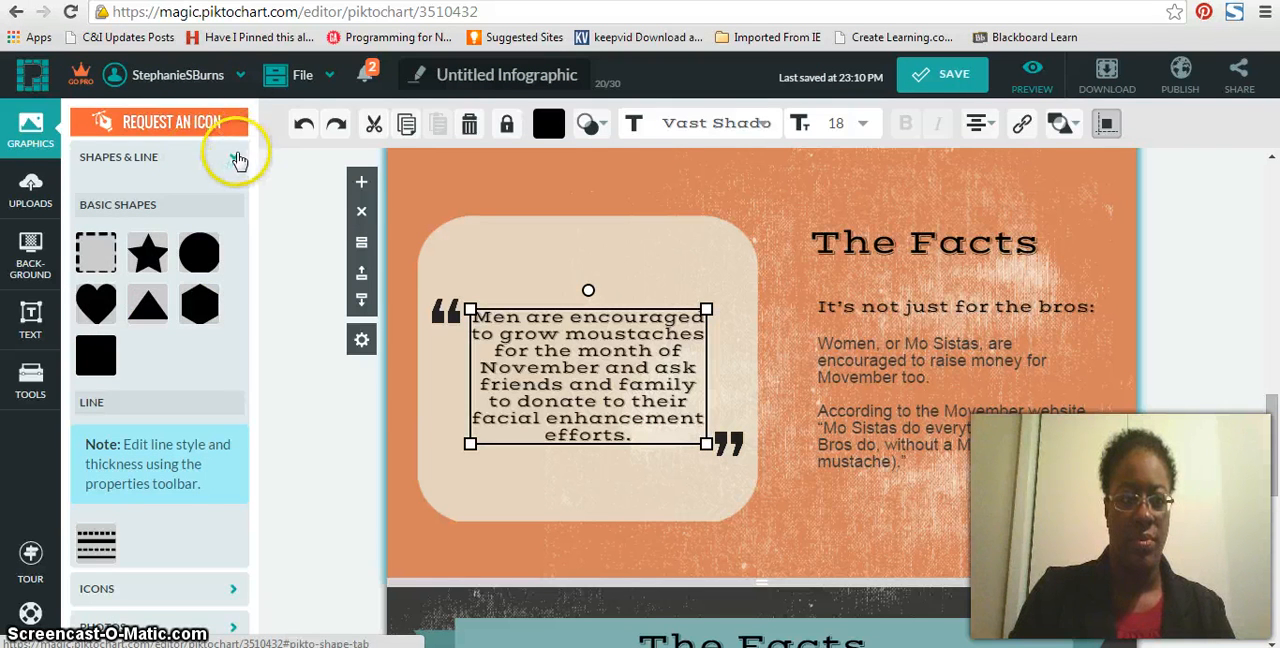
pyautogui.click(240, 74)
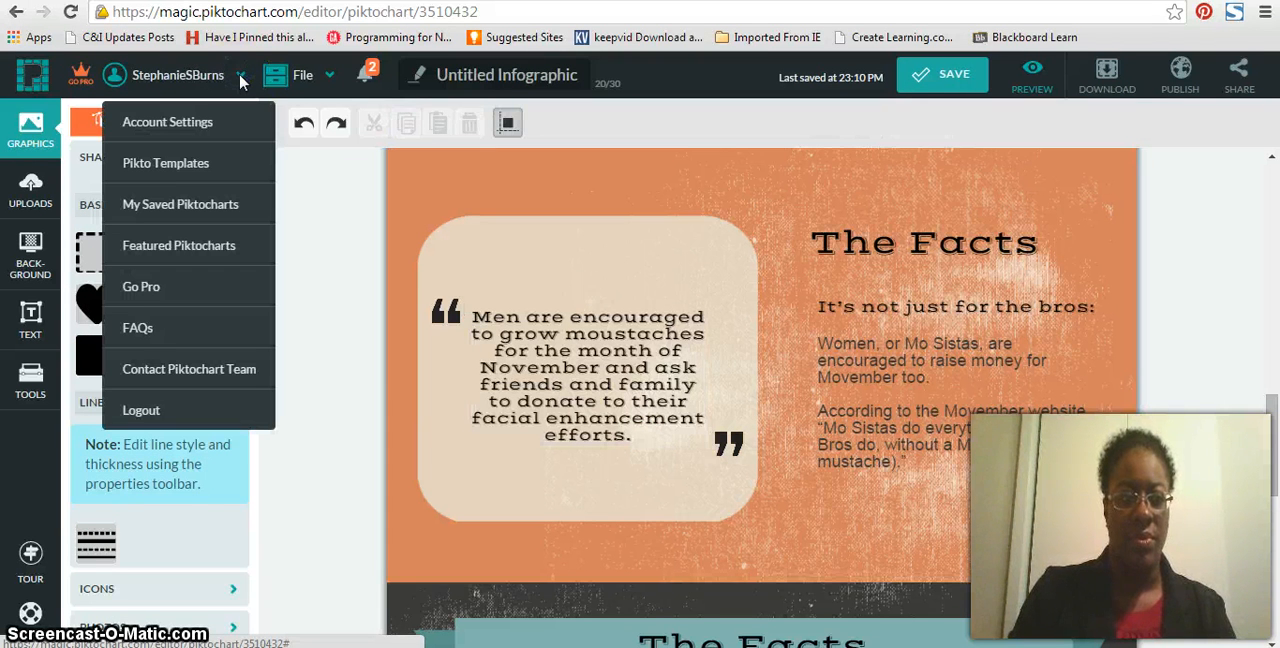
pyautogui.moveTo(302, 245)
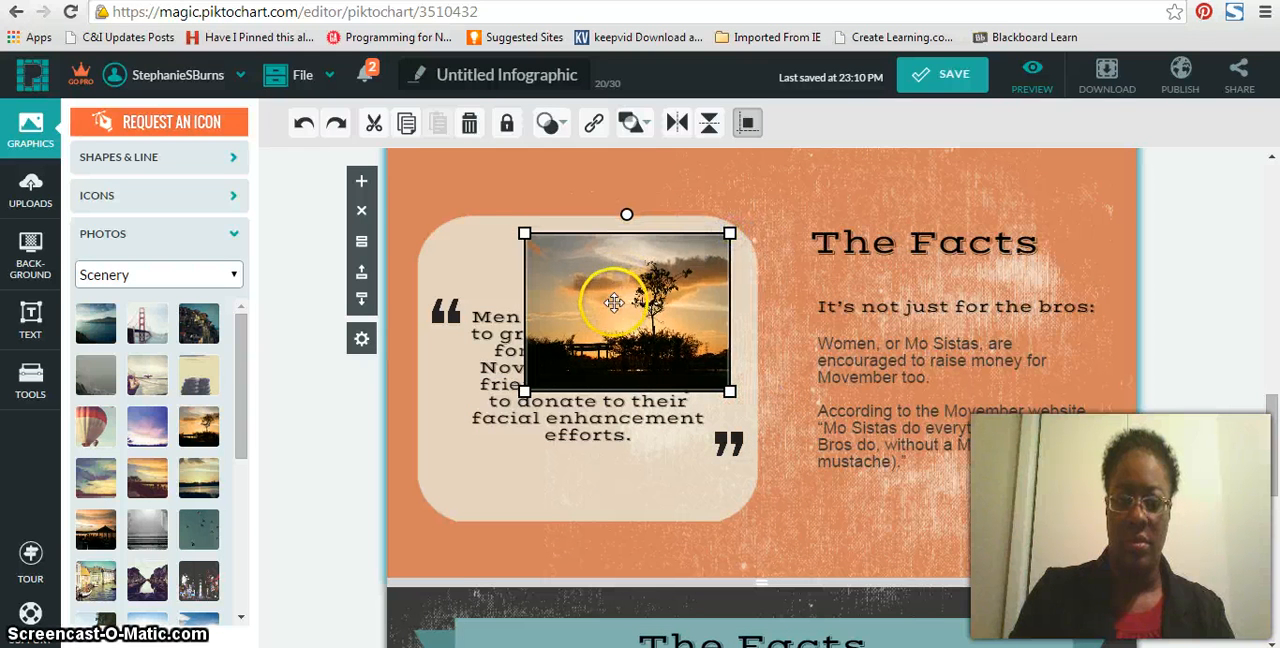
pyautogui.moveTo(613, 303); pyautogui.dragTo(661, 428)
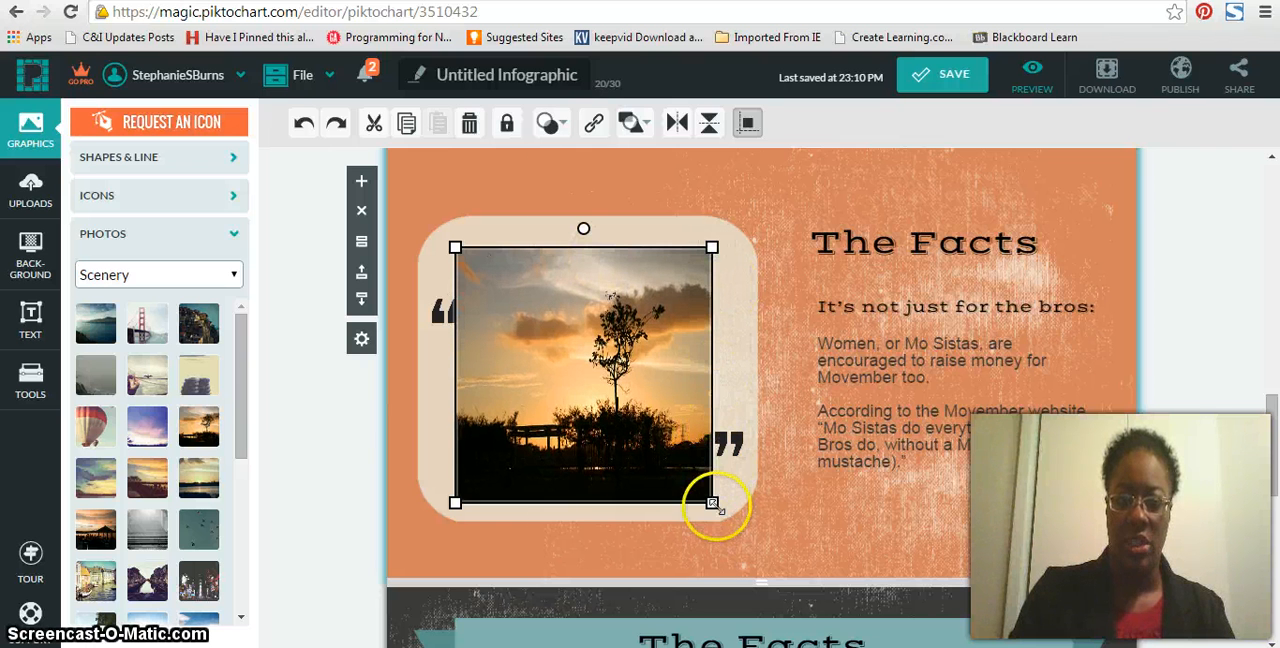
pyautogui.moveTo(712, 502); pyautogui.dragTo(738, 502)
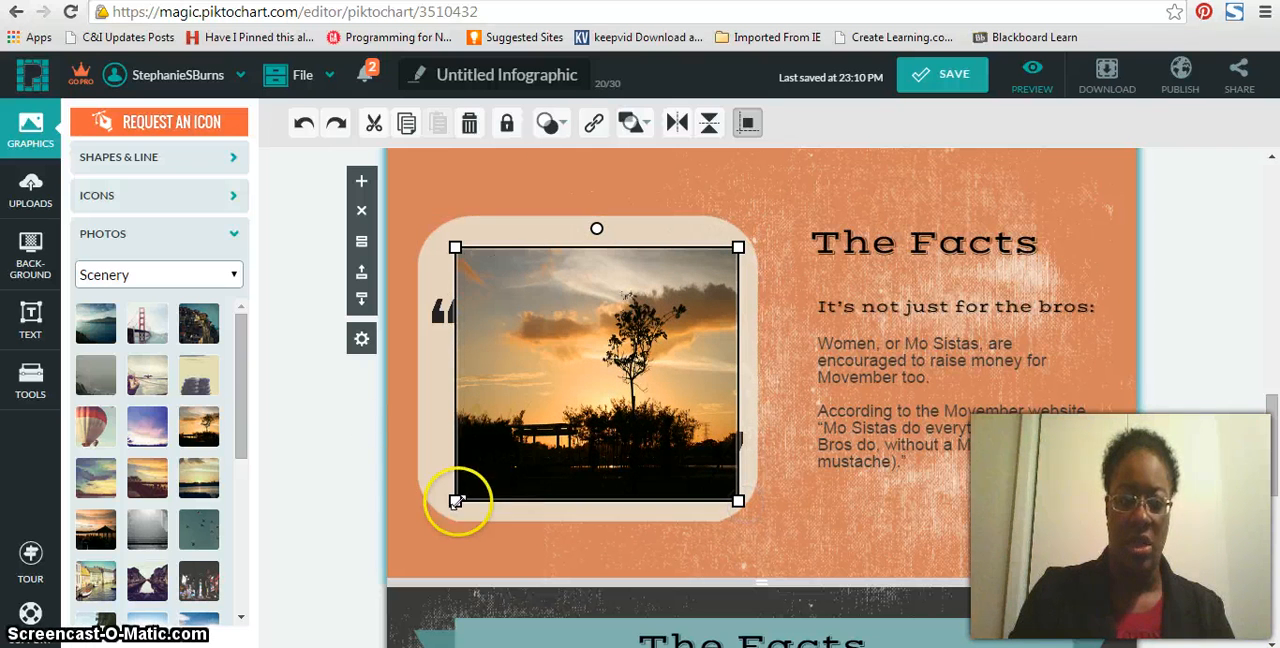
pyautogui.moveTo(457, 501); pyautogui.dragTo(425, 501)
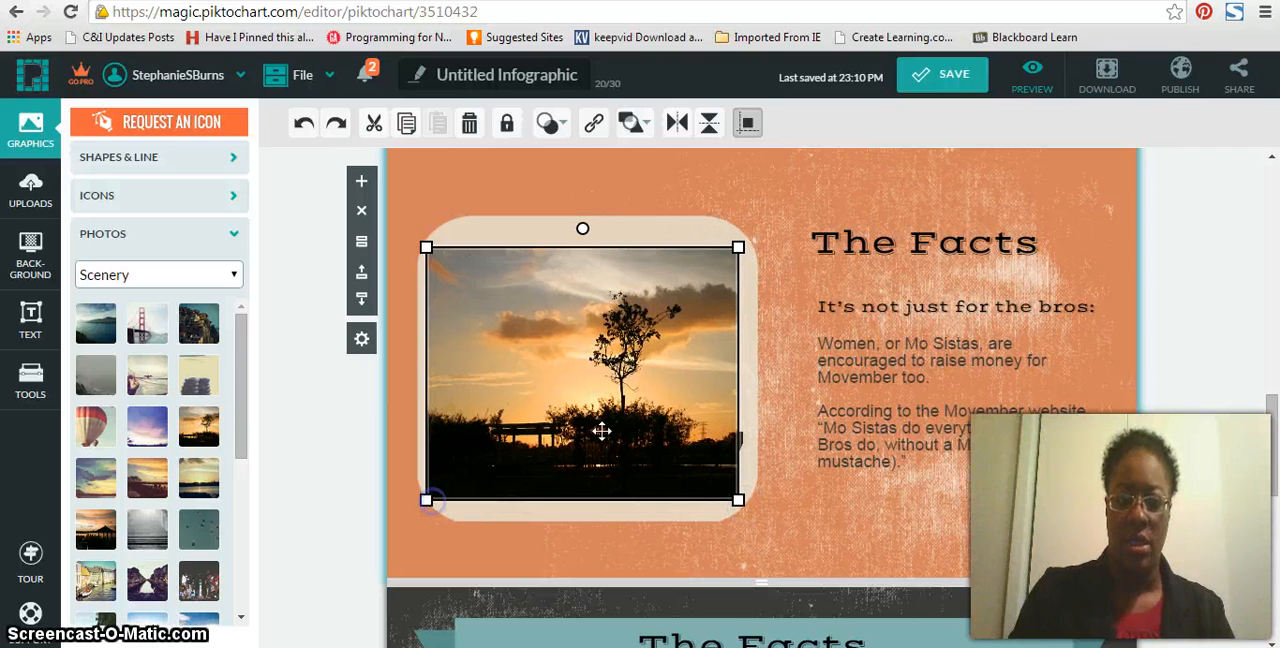
pyautogui.moveTo(601, 431); pyautogui.dragTo(608, 393)
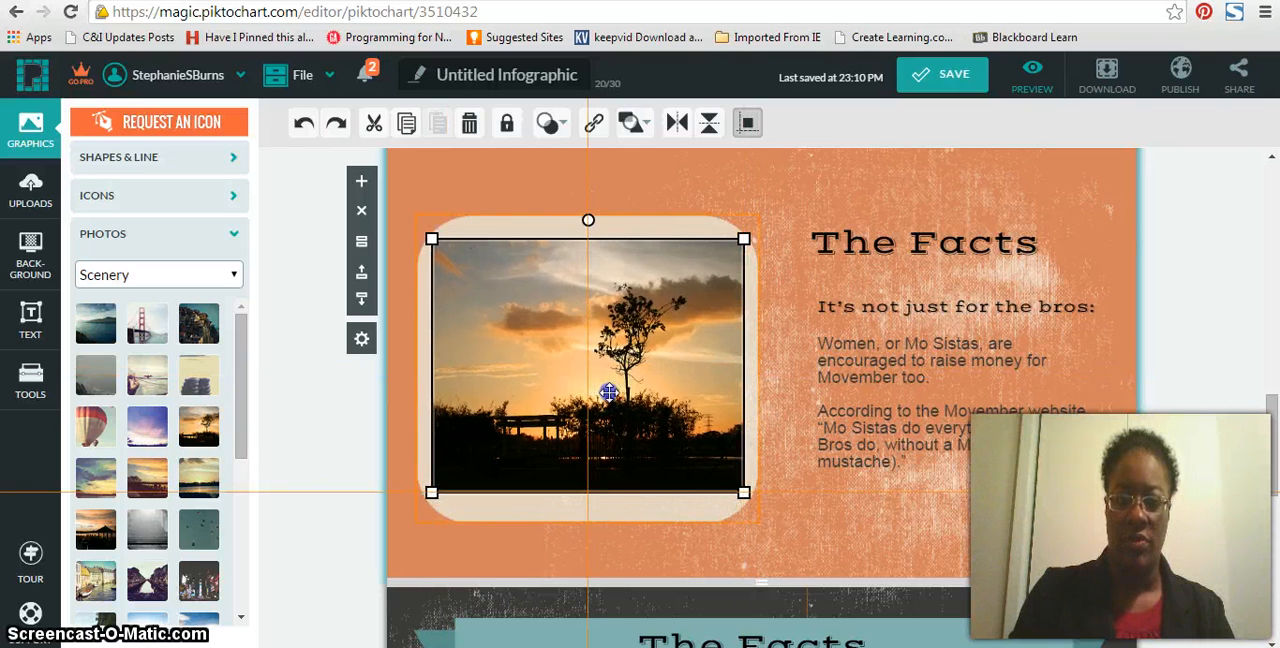
pyautogui.scroll(-3)
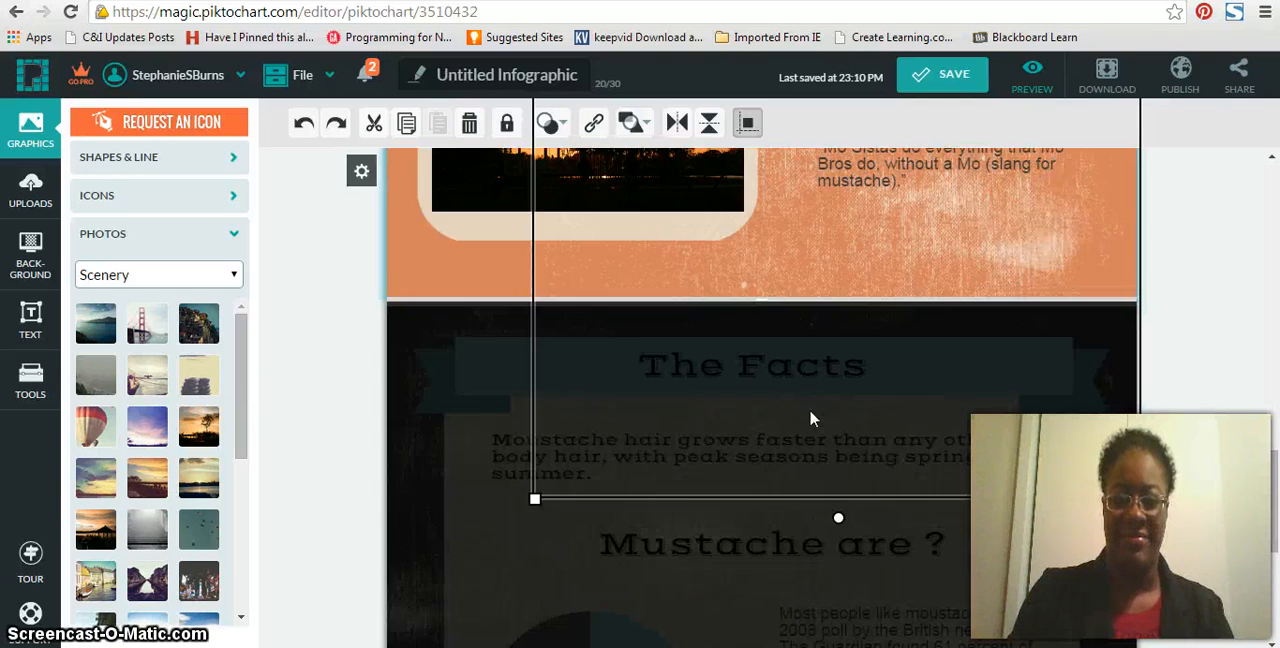
# Scroll to The Facts section and start a new chart from Tools
pyautogui.scroll(-3)
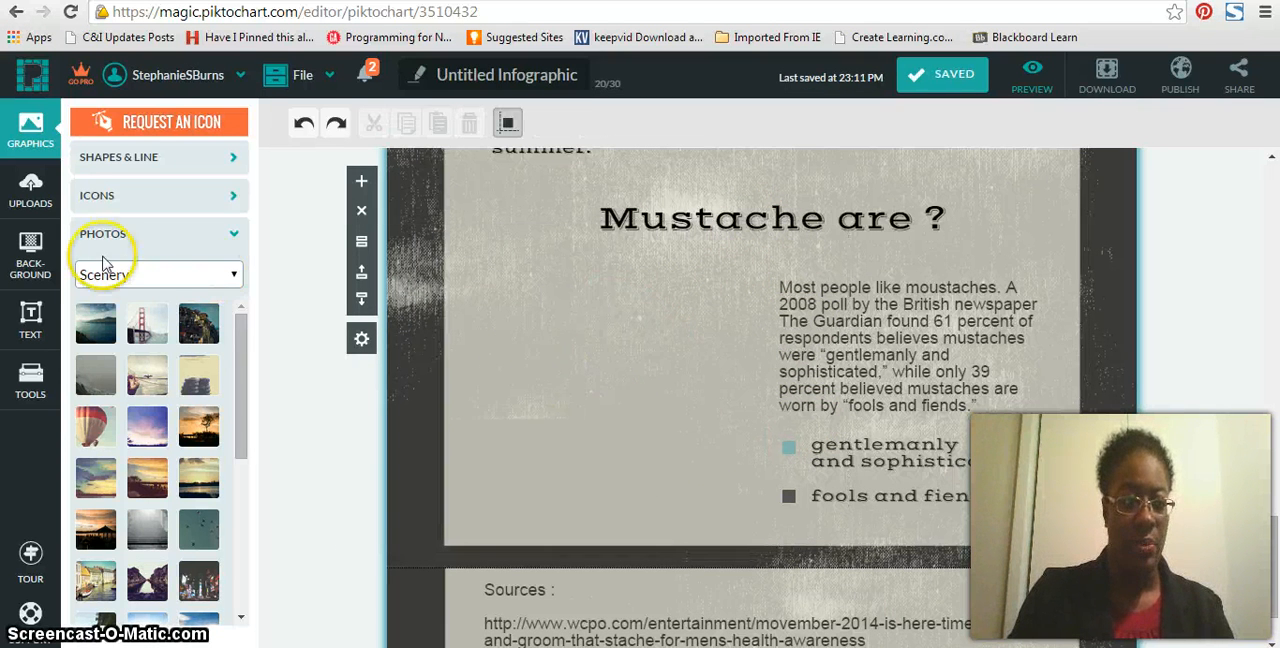
pyautogui.click(30, 370)
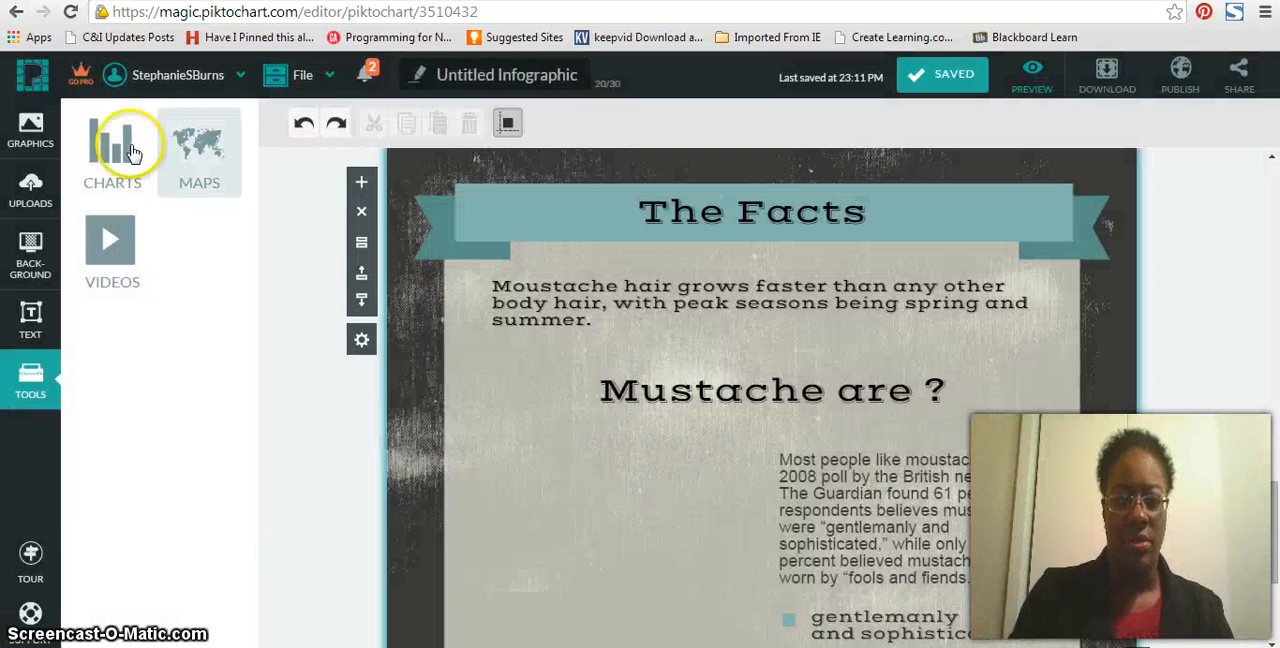
pyautogui.click(113, 150)
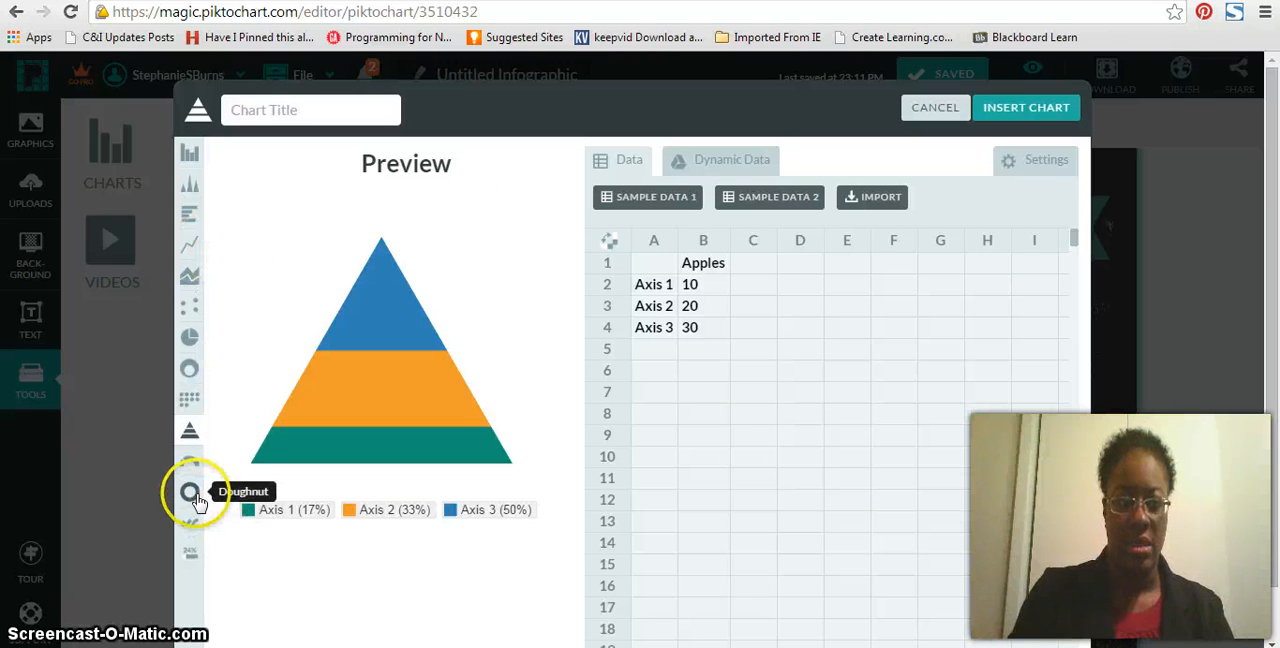
# Preview doughnut, pictograph, Venn and bar charts, then insert a vertical bar chart
pyautogui.click(191, 493)
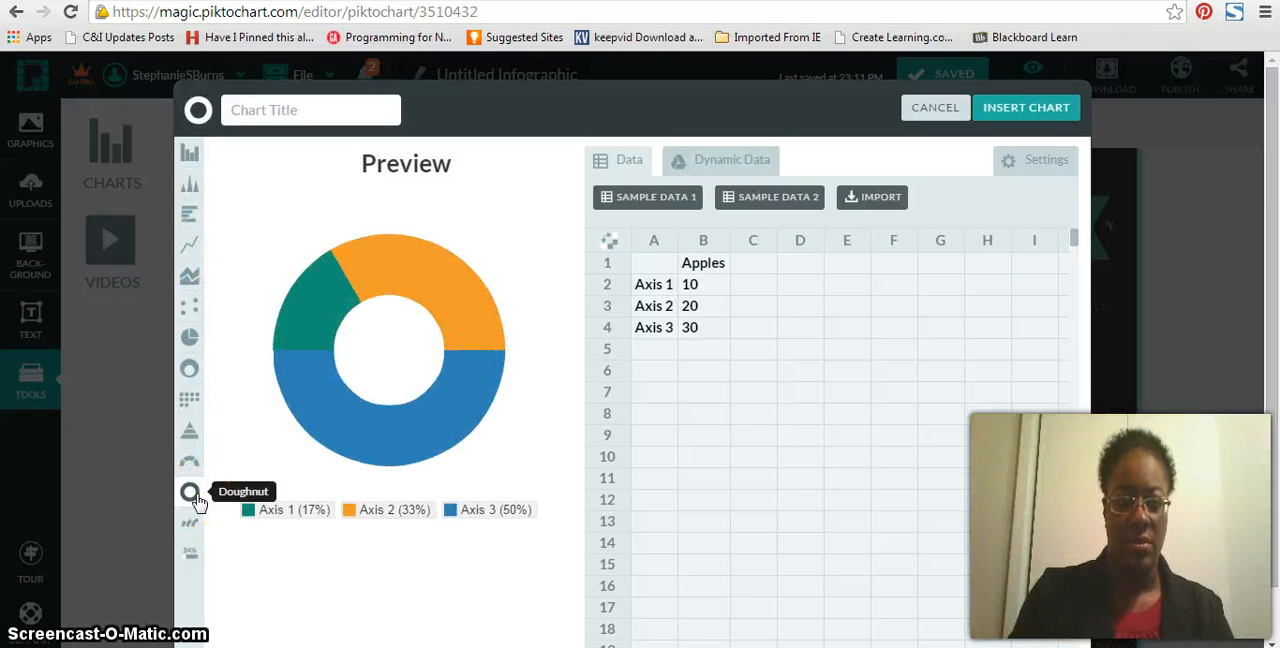
pyautogui.click(189, 462)
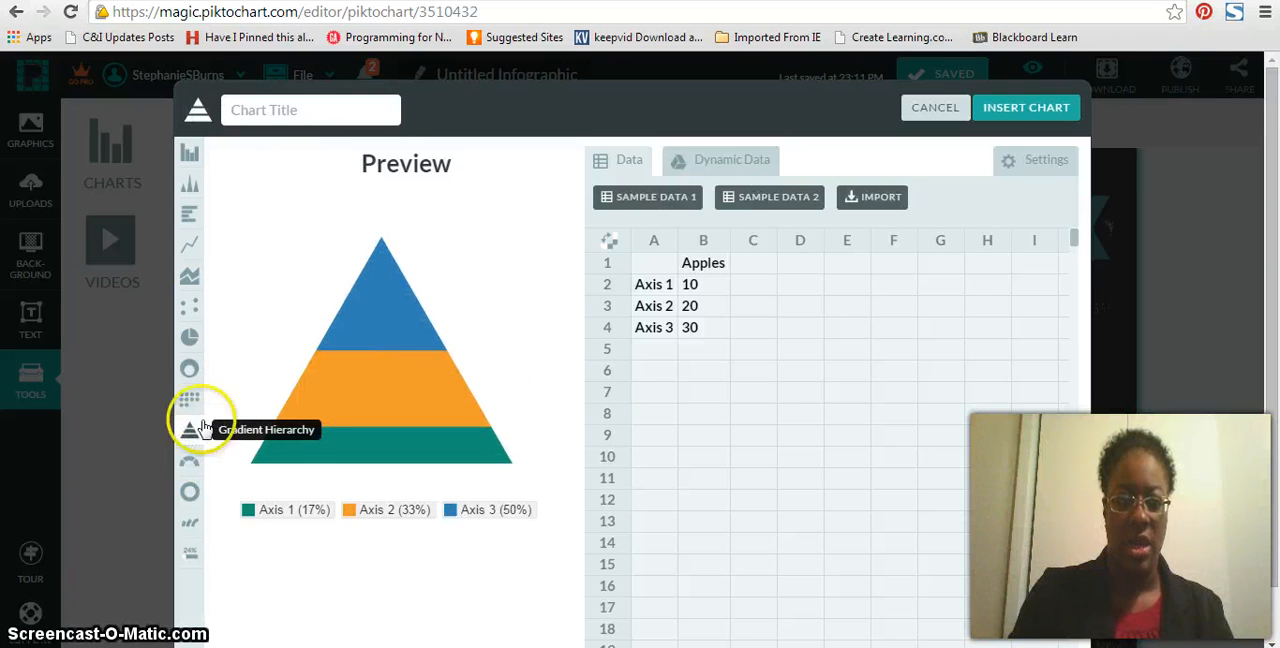
pyautogui.click(190, 423)
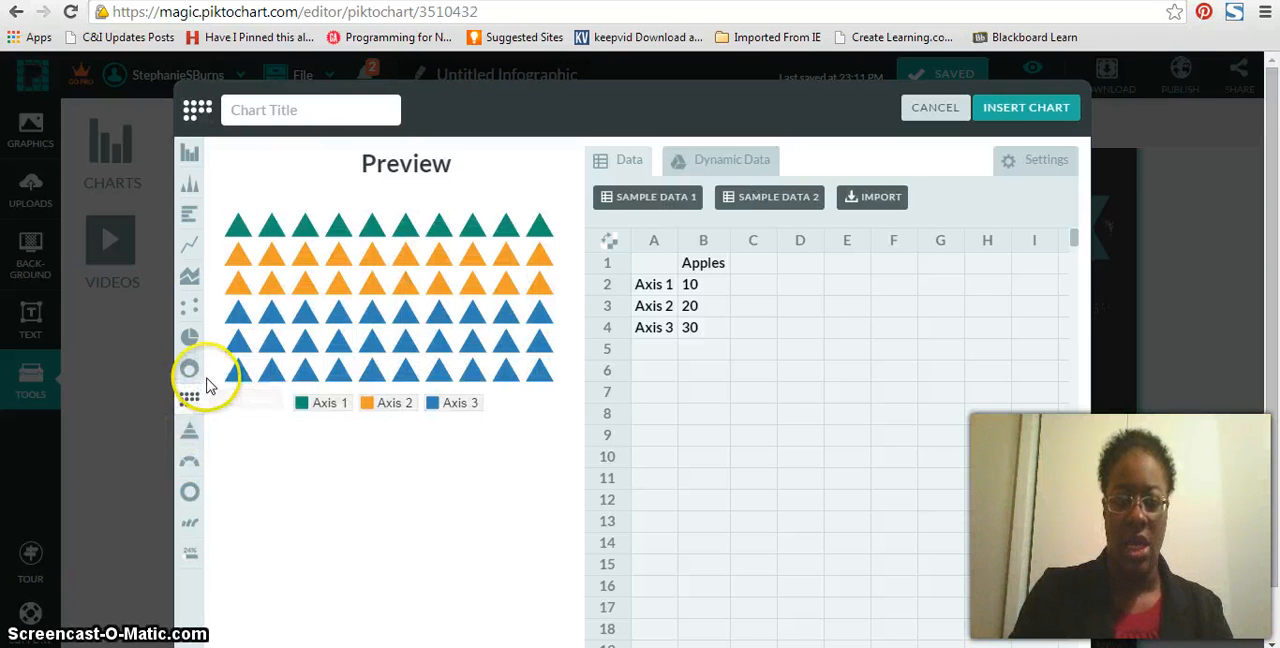
pyautogui.click(189, 368)
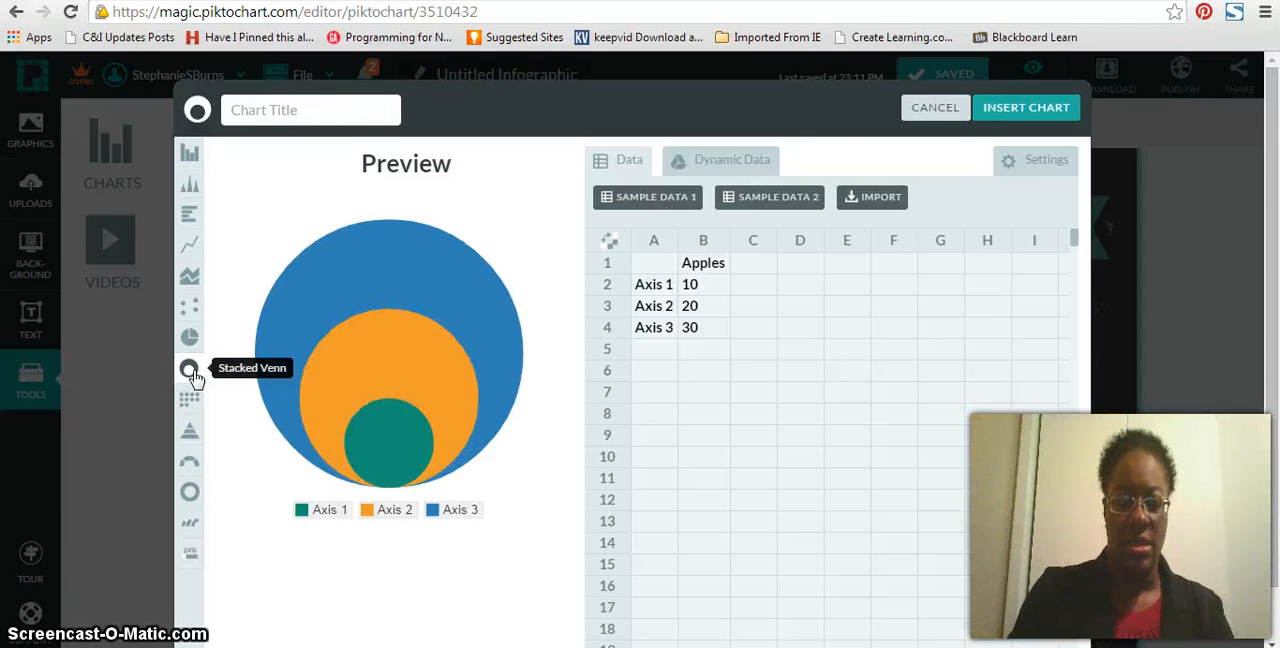
pyautogui.click(189, 215)
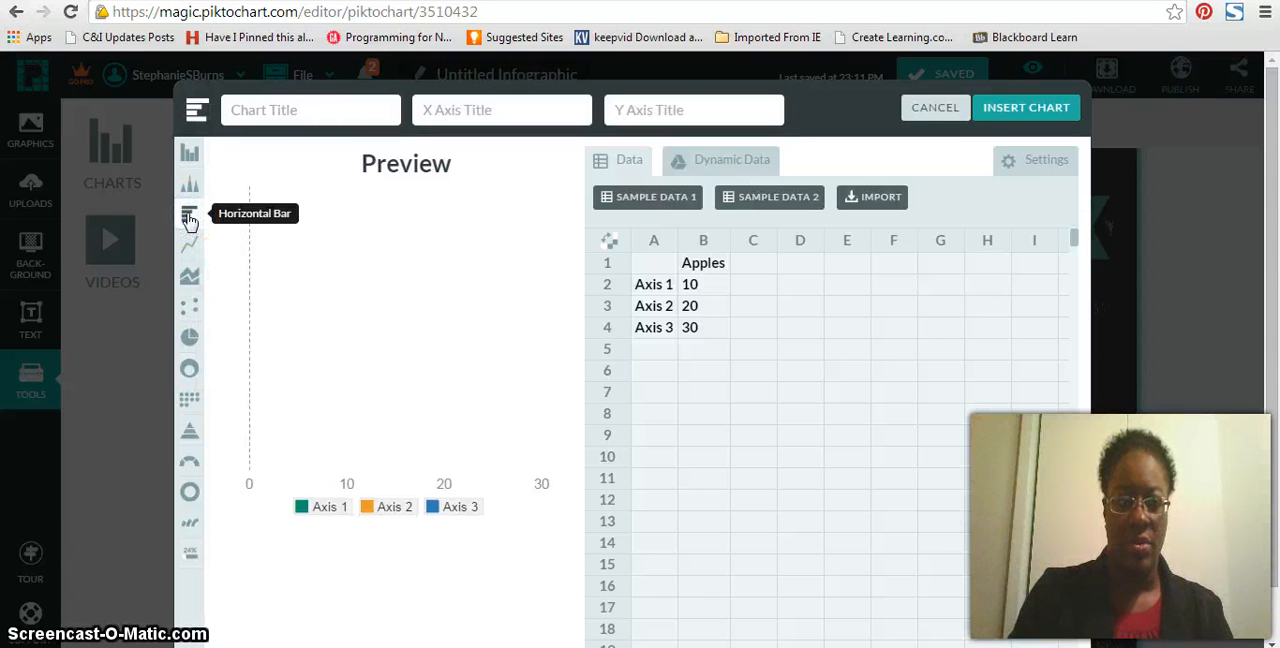
pyautogui.click(190, 162)
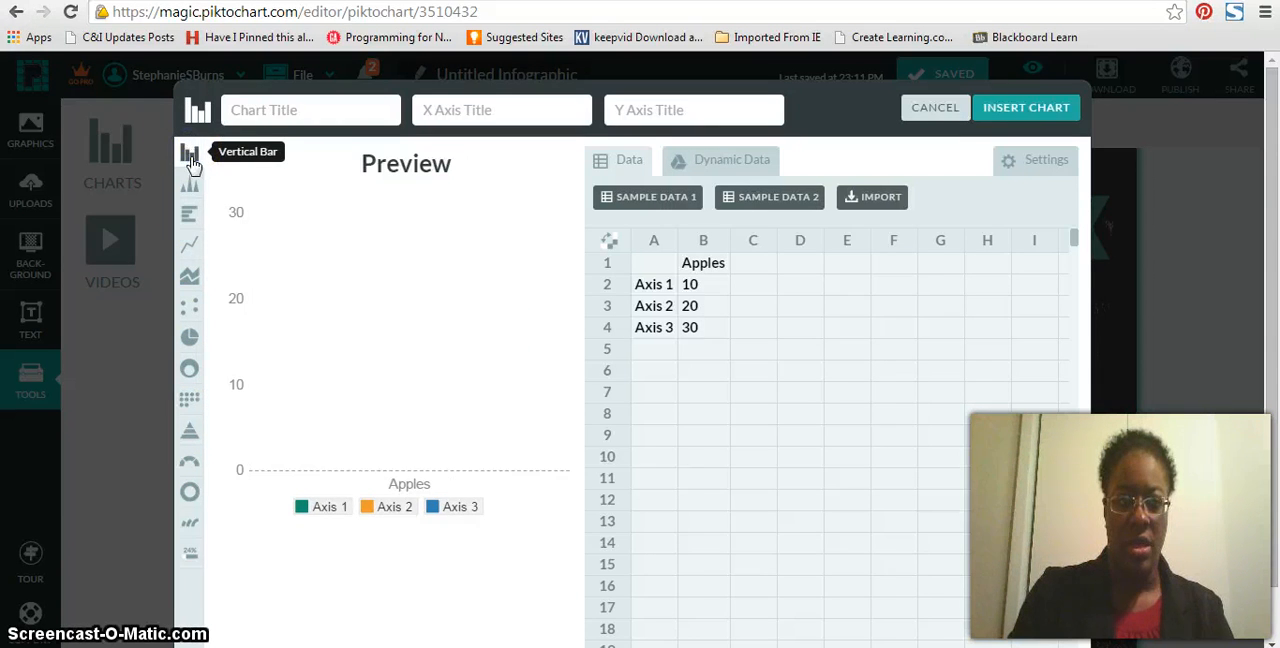
pyautogui.click(190, 160)
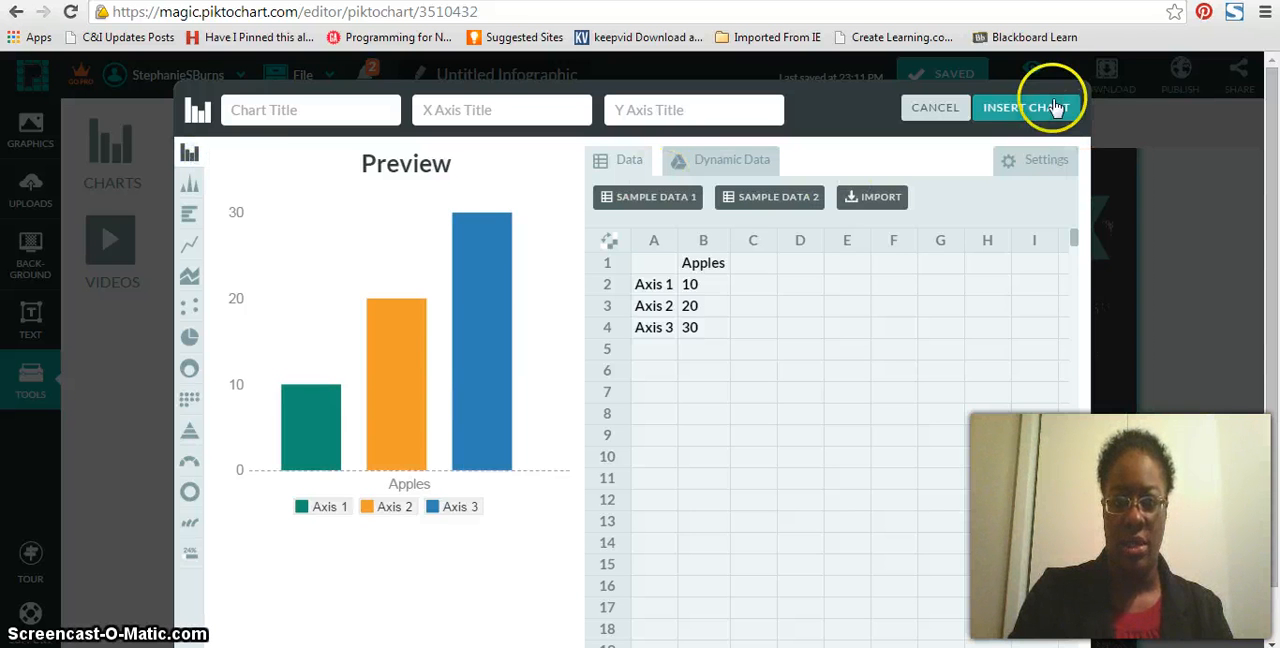
pyautogui.click(1025, 107)
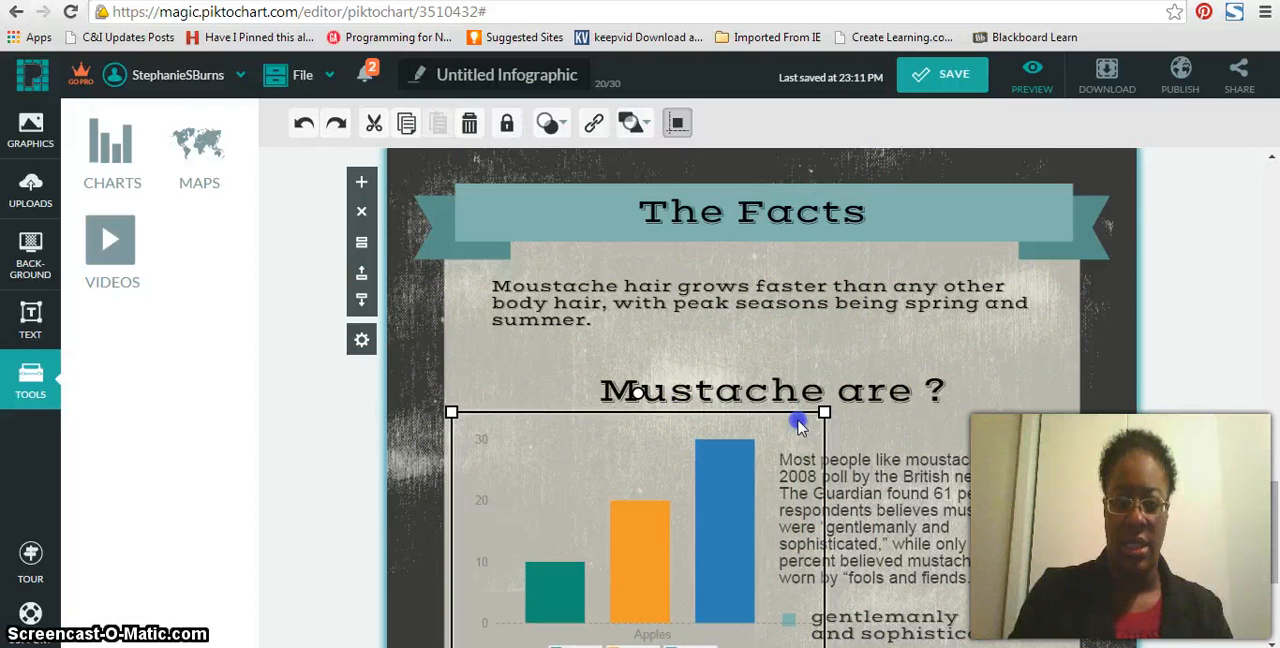
pyautogui.scroll(-3)
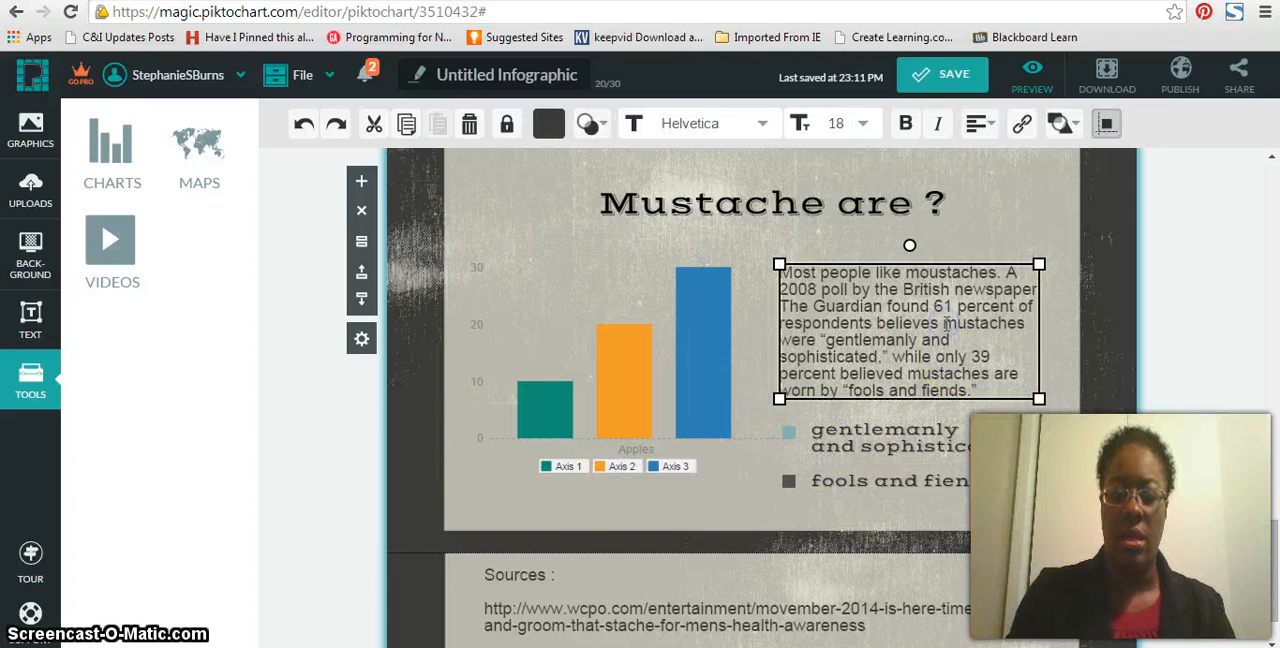
pyautogui.tripleClick(900, 330)
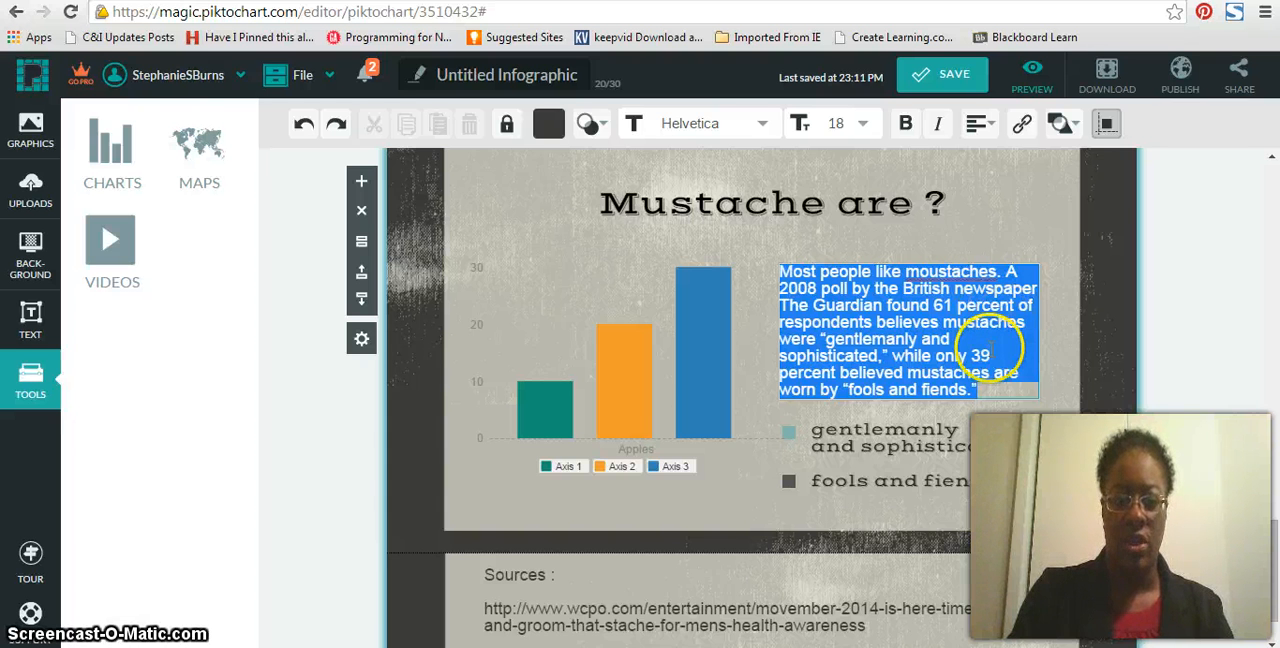
pyautogui.scroll(-3)
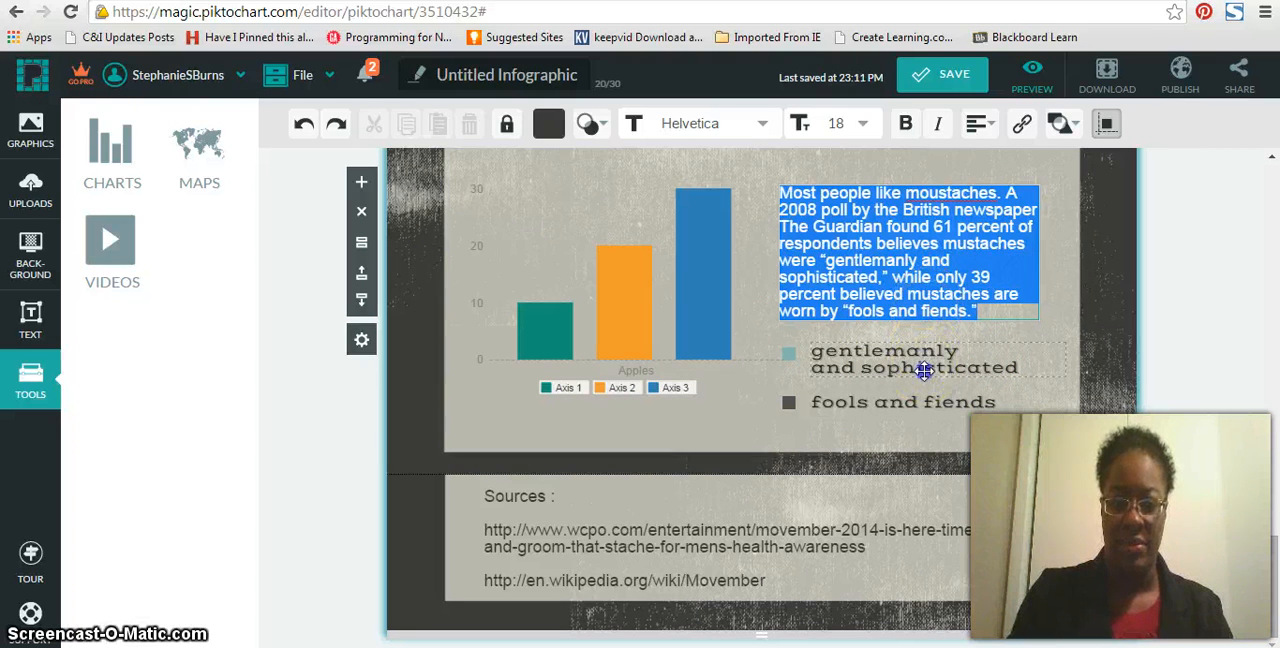
pyautogui.click(585, 520)
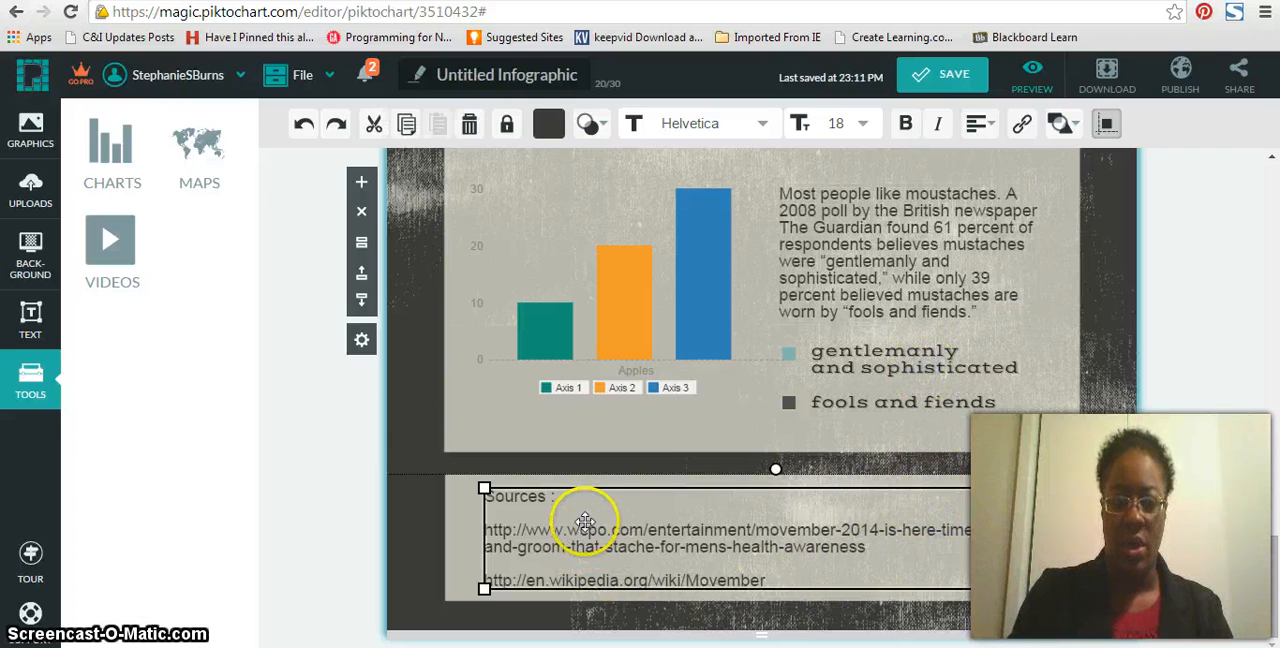
pyautogui.moveTo(807, 566)
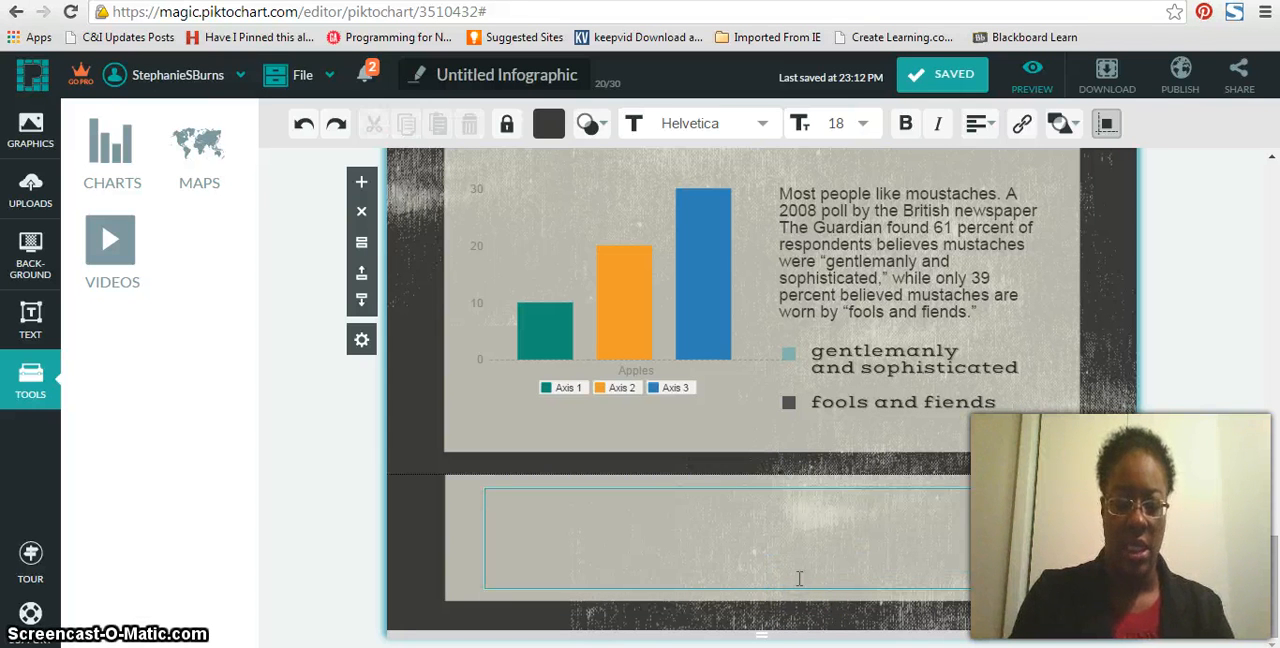
# Replace the Sources links with lines of placeholder filler text
pyautogui.write('jdkajfidsjfkadsfjklasdfj')
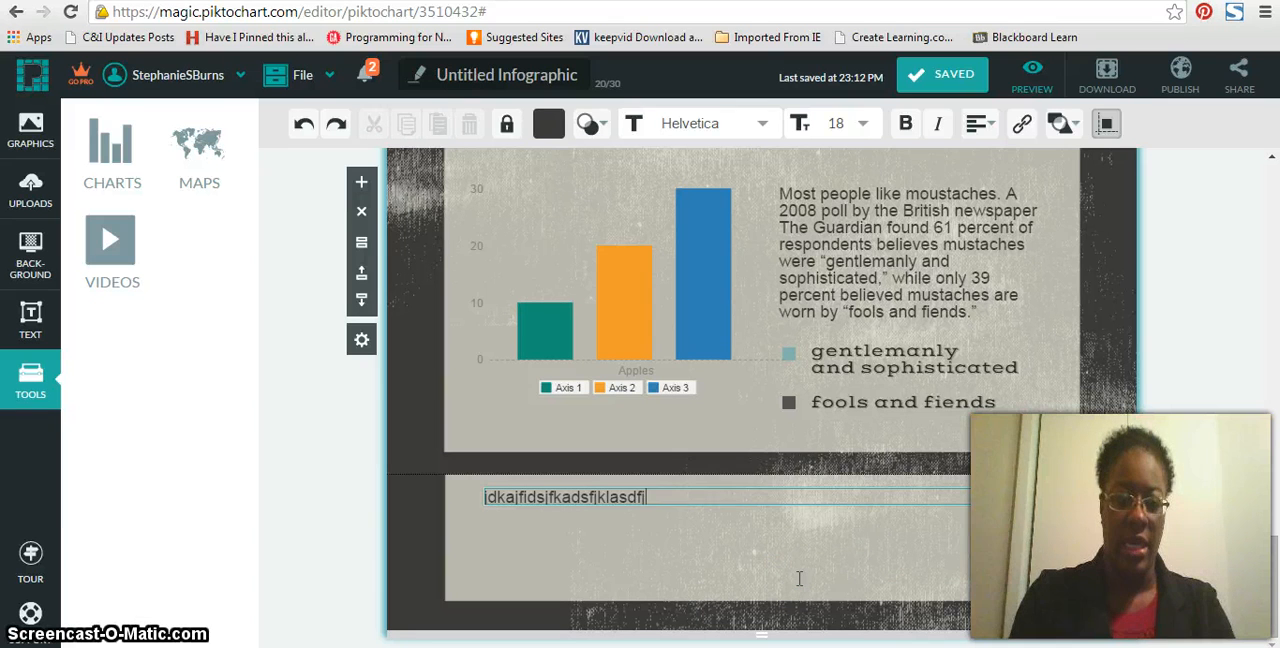
pyautogui.write('kdslf ksdajfkladsjfdskfaklfj')
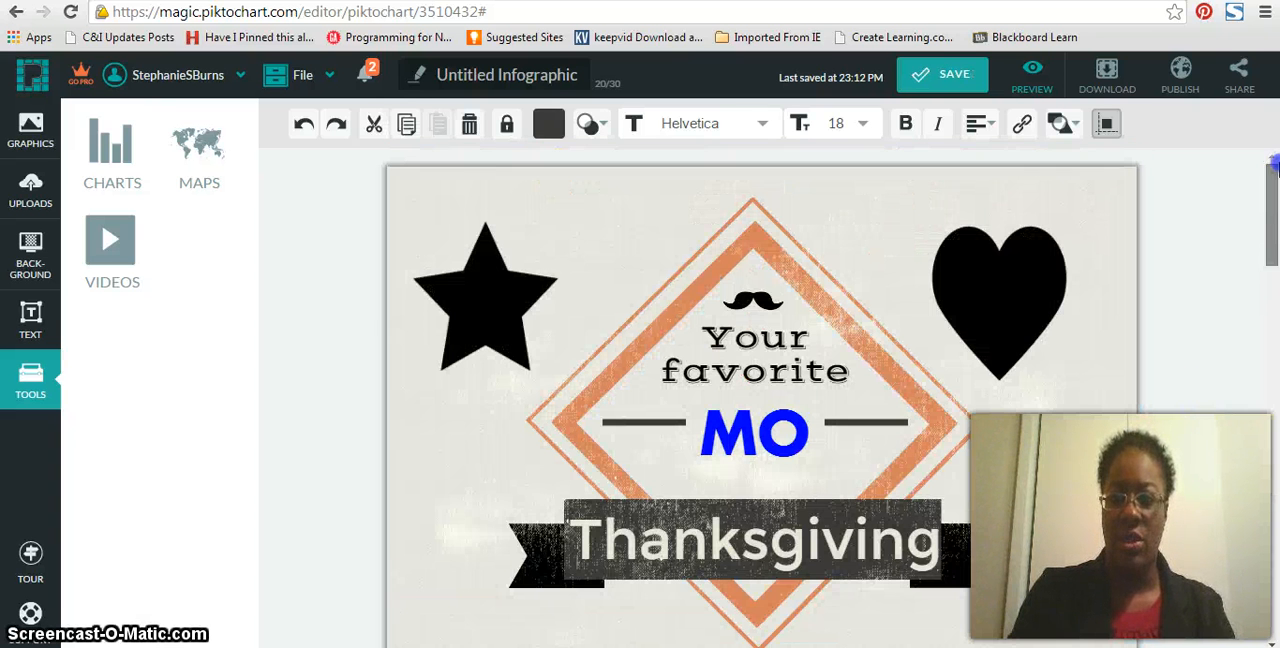
pyautogui.moveTo(942, 74)
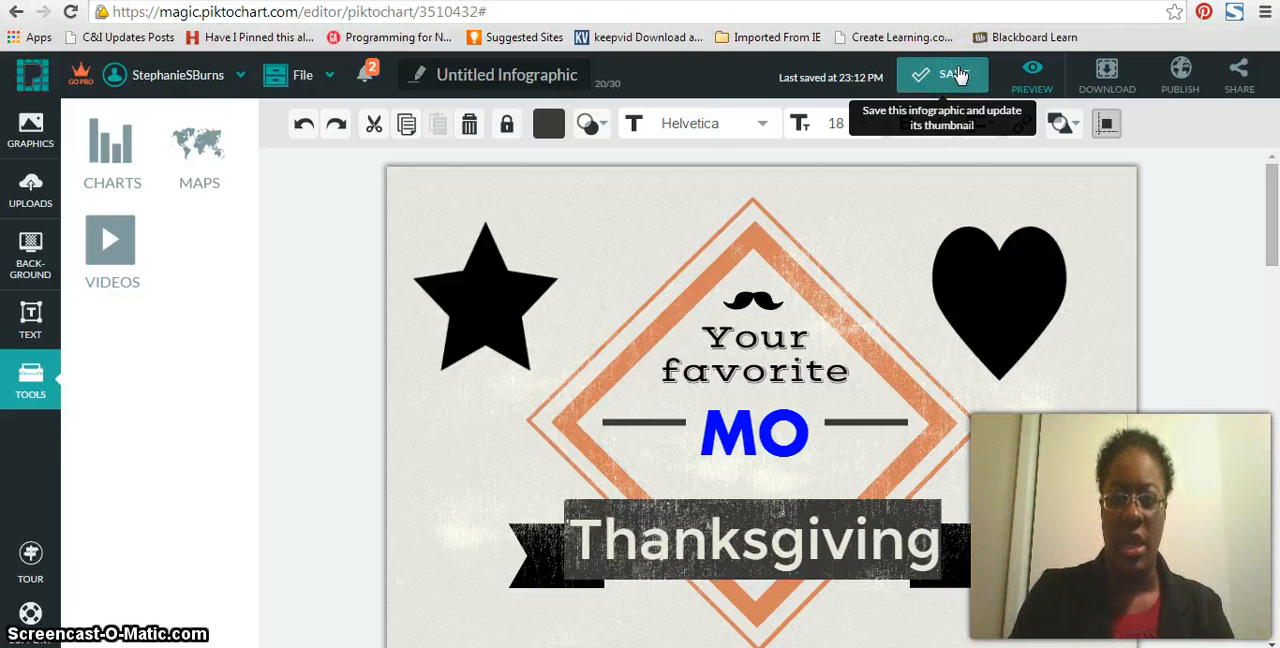
# Save the Thanksgiving infographic and view it in preview mode
pyautogui.click(329, 74)
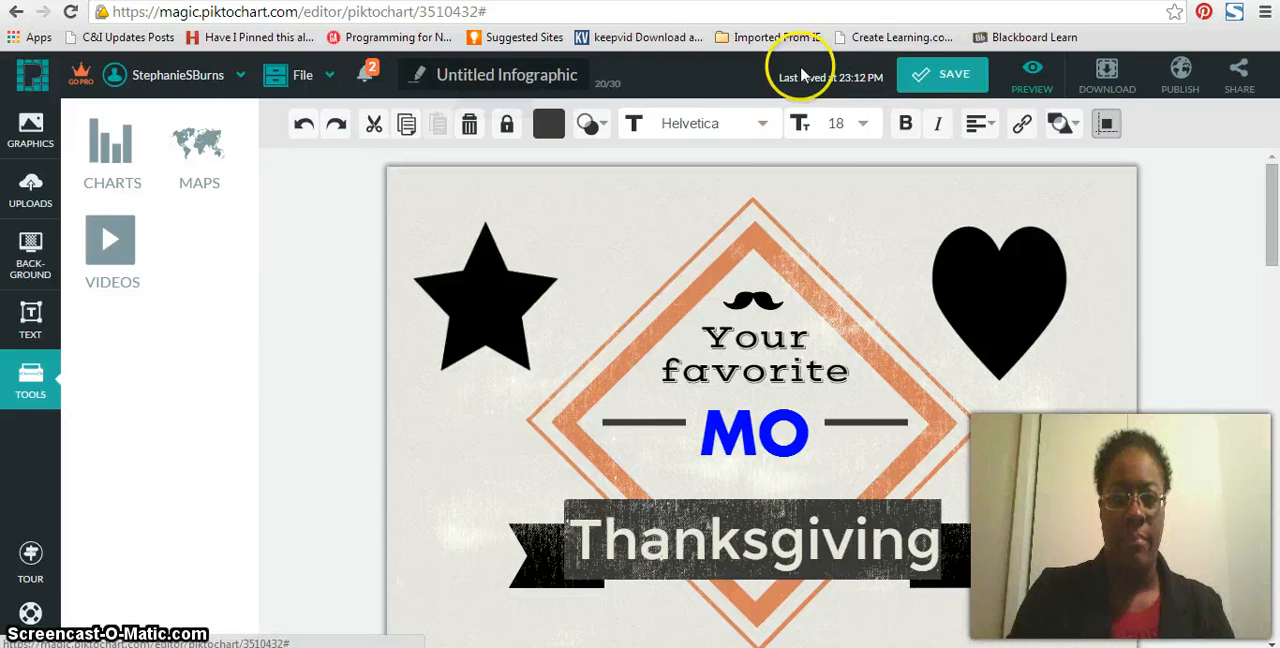
pyautogui.click(1032, 74)
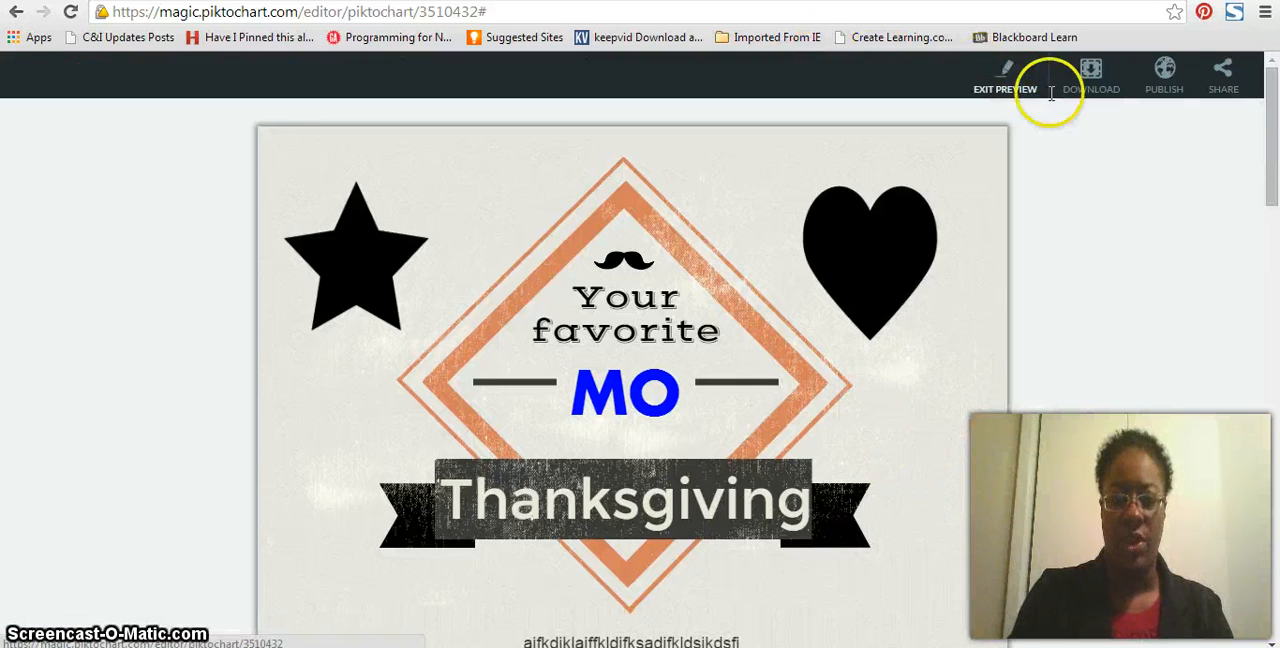
# Scroll through the previewed infographic, then show its email, export and social sharing options
pyautogui.scroll(-3)
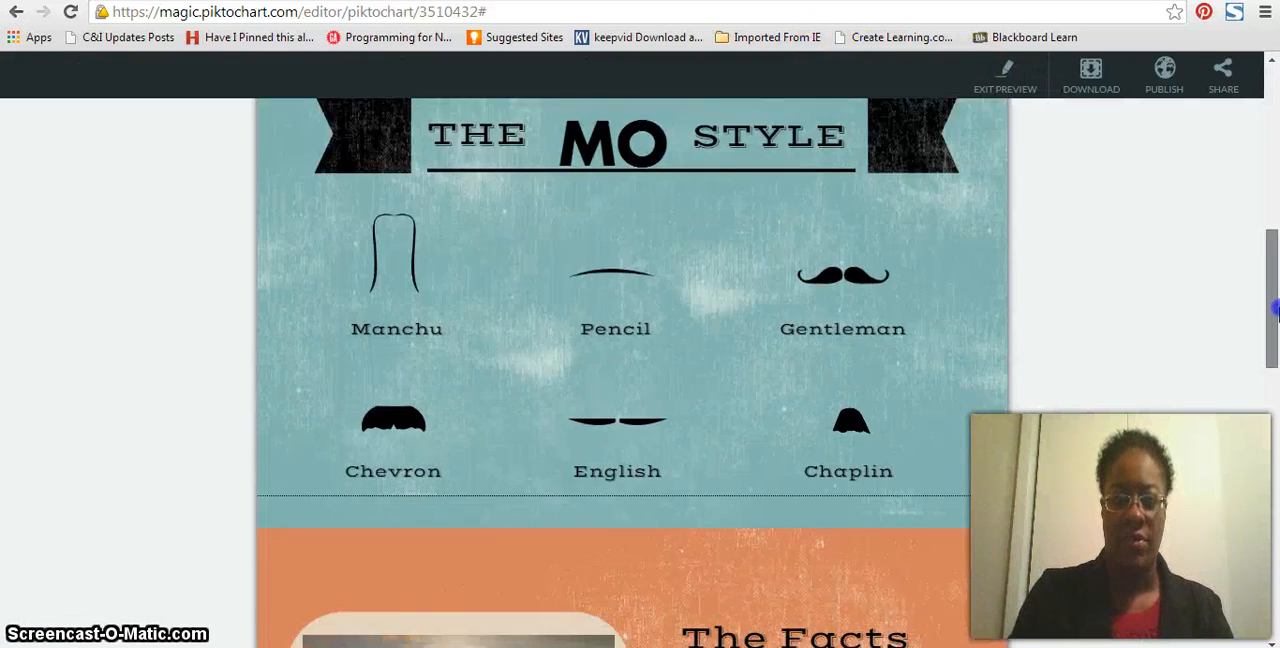
pyautogui.scroll(-3)
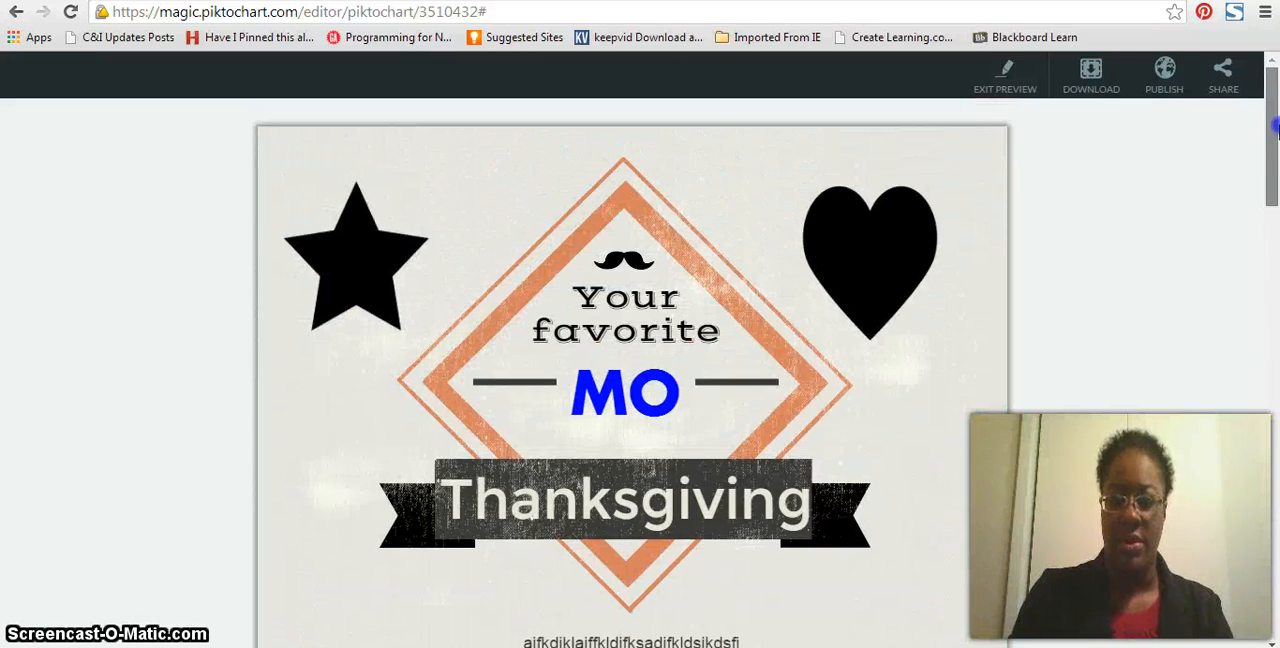
pyautogui.click(1223, 73)
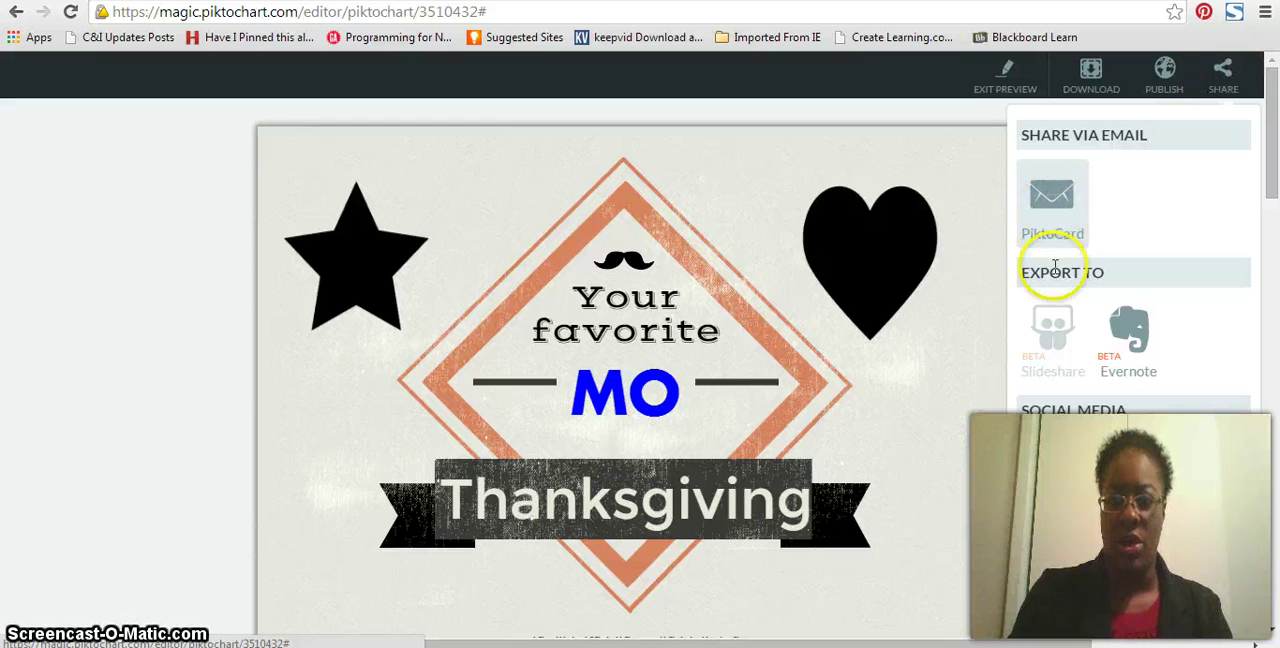
pyautogui.moveTo(1060, 472)
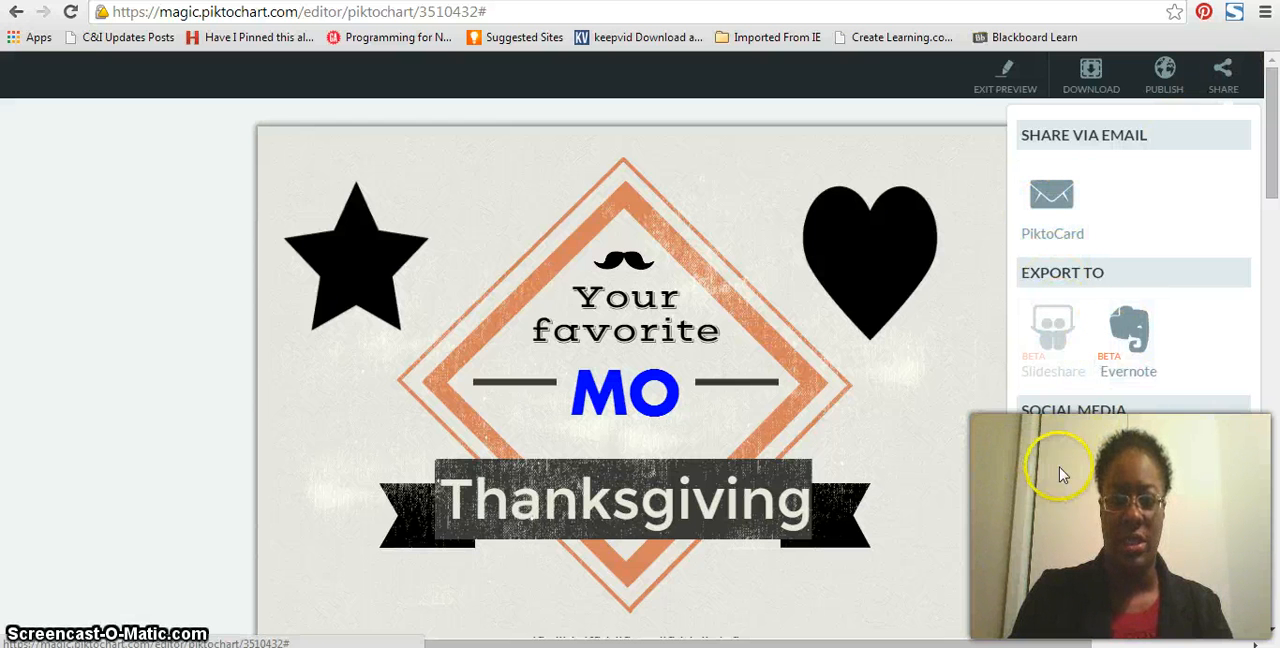
pyautogui.moveTo(1180, 477)
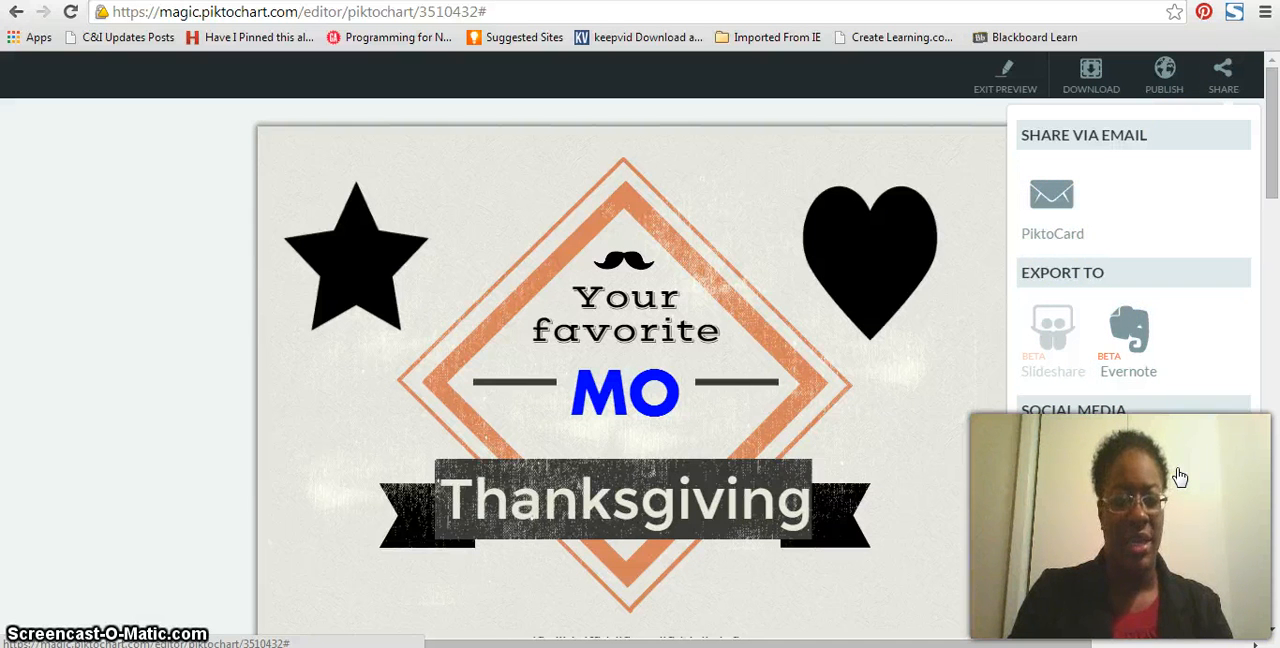